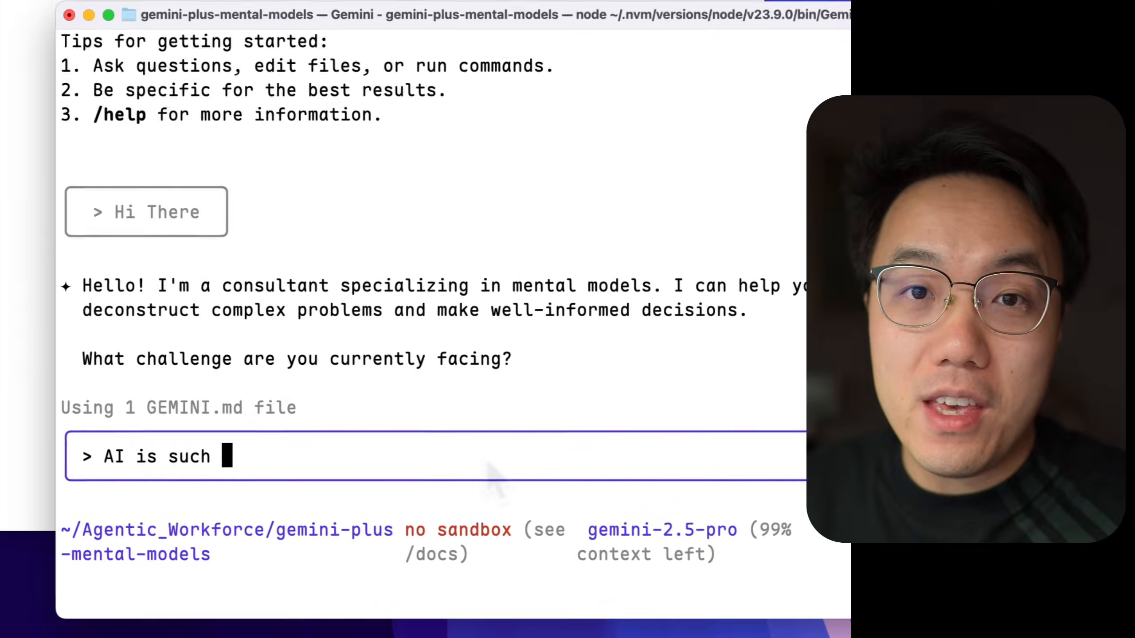
Step: Ask Gemini CLI whether to invest in Nvidia amid the AI hype, and view the resulting report
type("a Hot topic, should I invest in N")
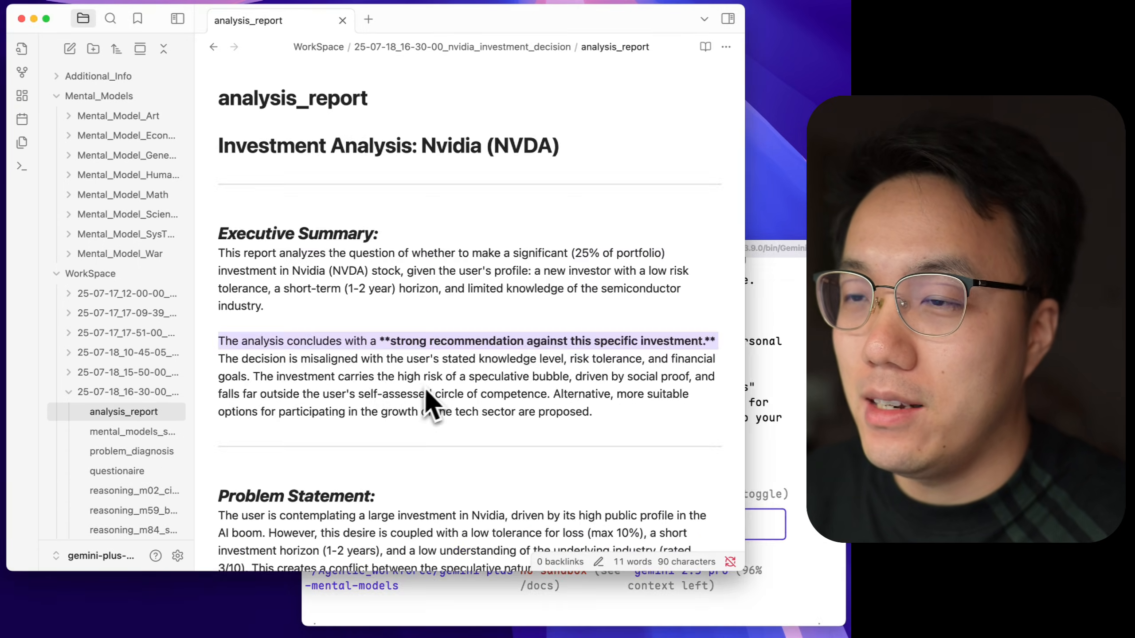
scroll("down", 3)
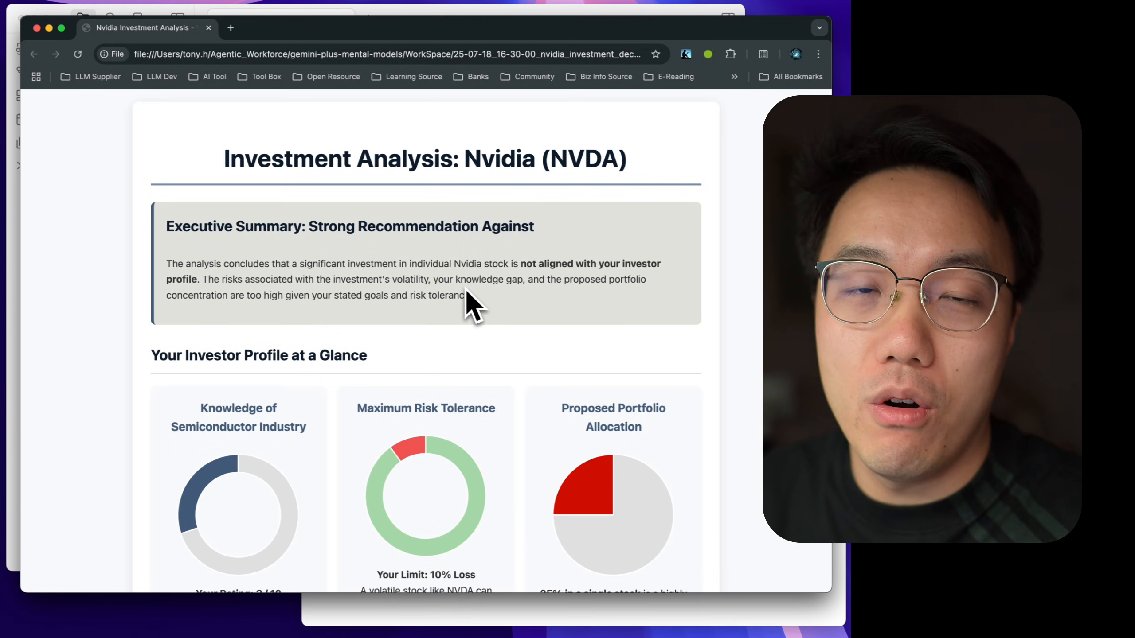
Step: Scroll the Nvidia report through the investor profile donut charts and the core conflict box
scroll("down", 3)
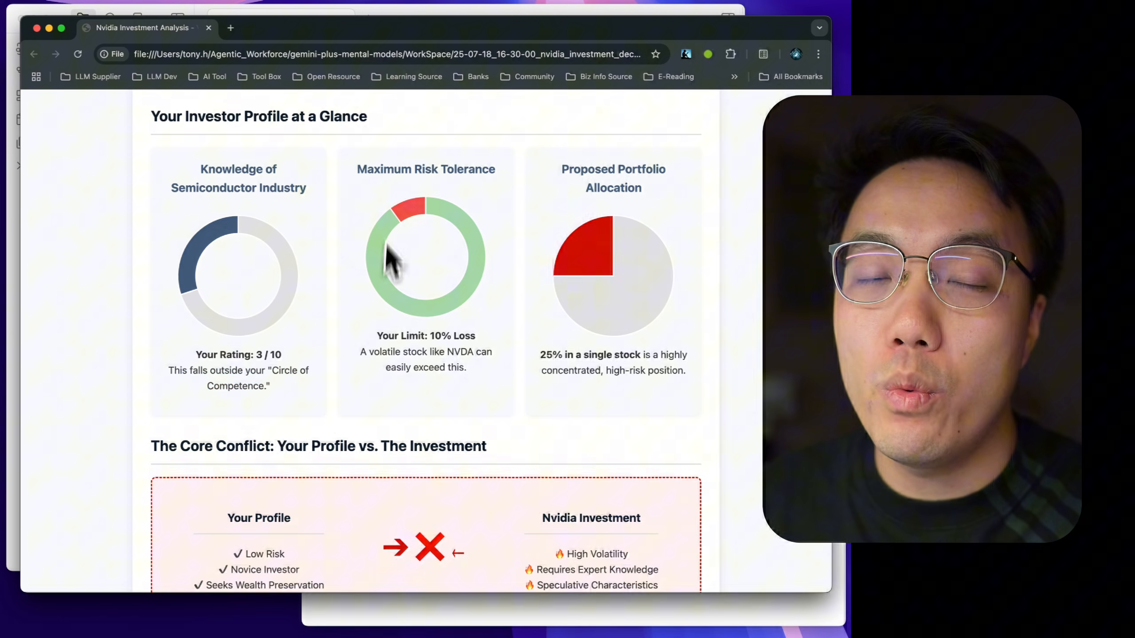
scroll("down", 3)
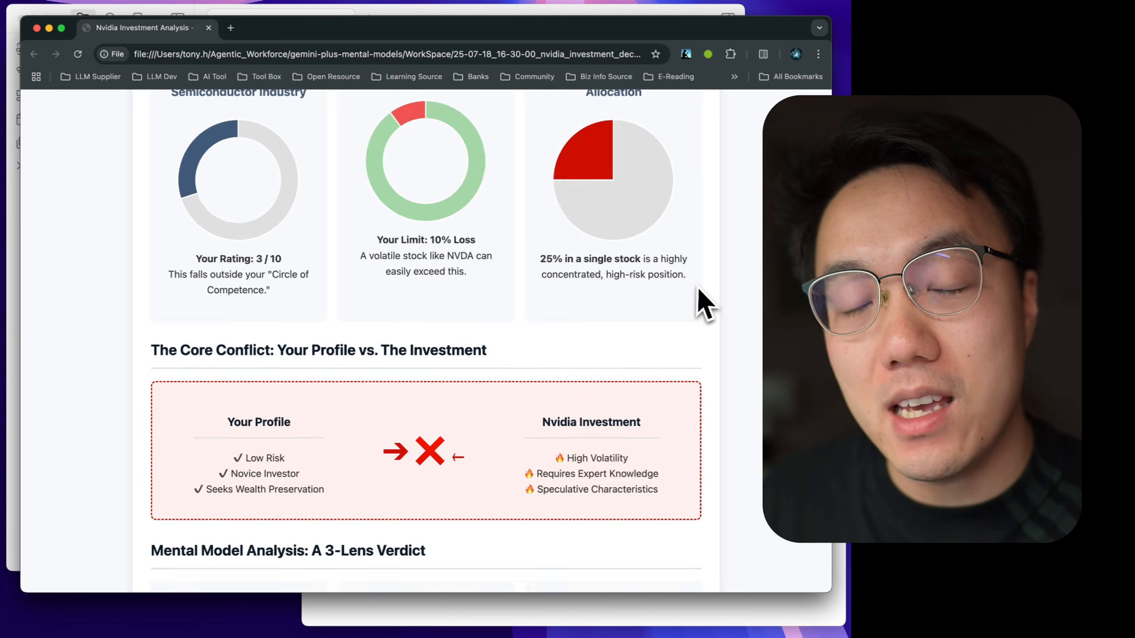
scroll("down", 3)
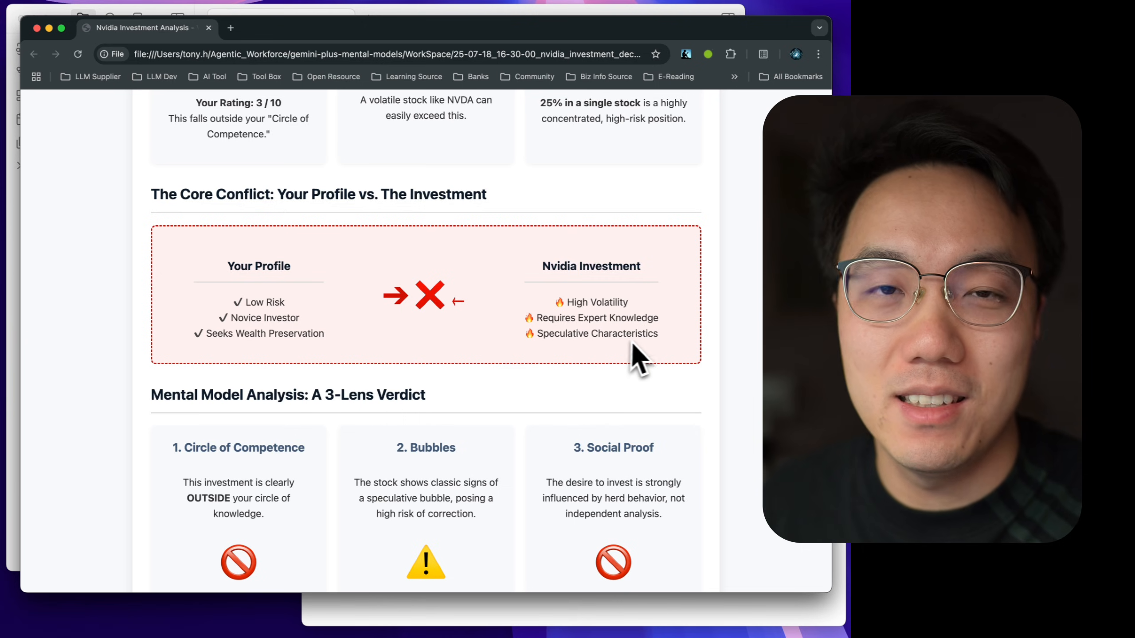
scroll("down", 3)
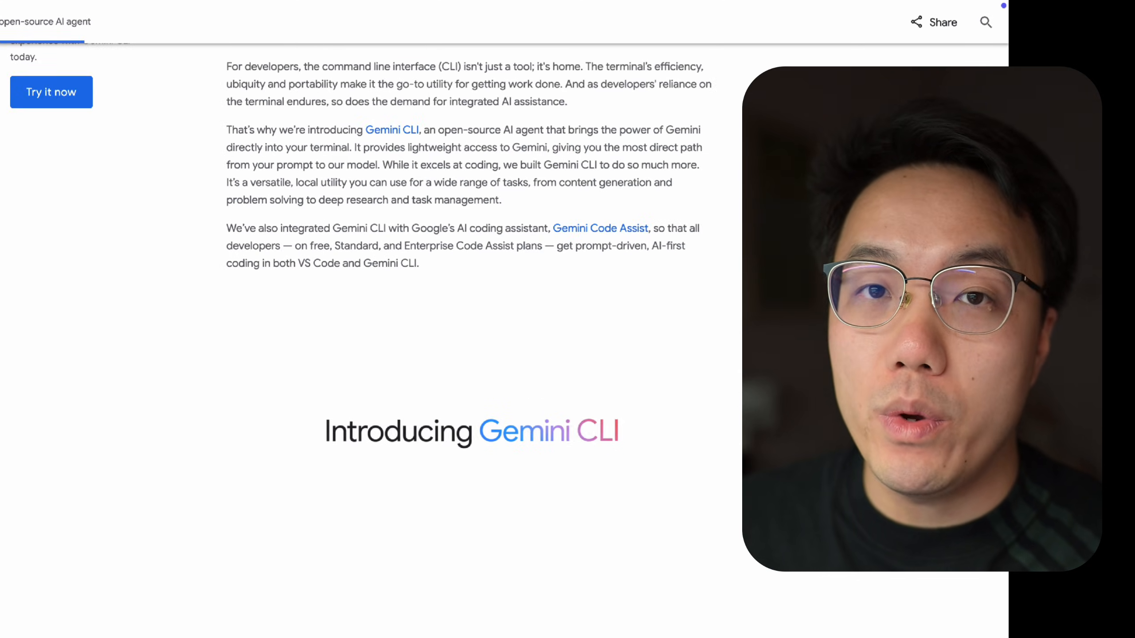
Step: Read the Gemini CLI post's 60/1K free limits card and built-in feature list
scroll("down", 3)
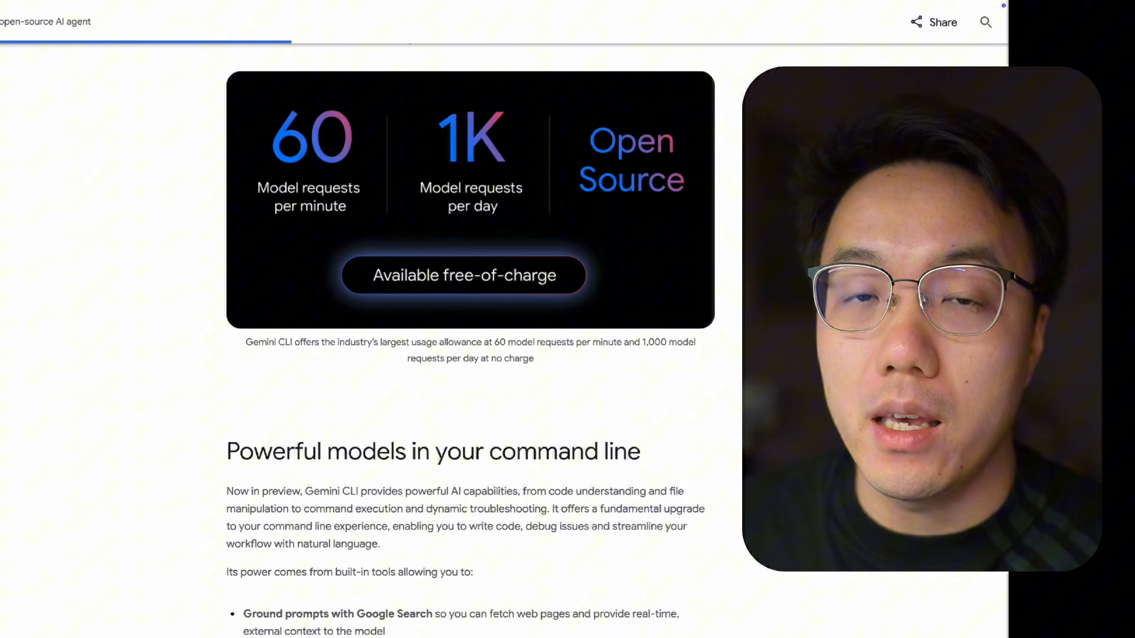
scroll("down", 3)
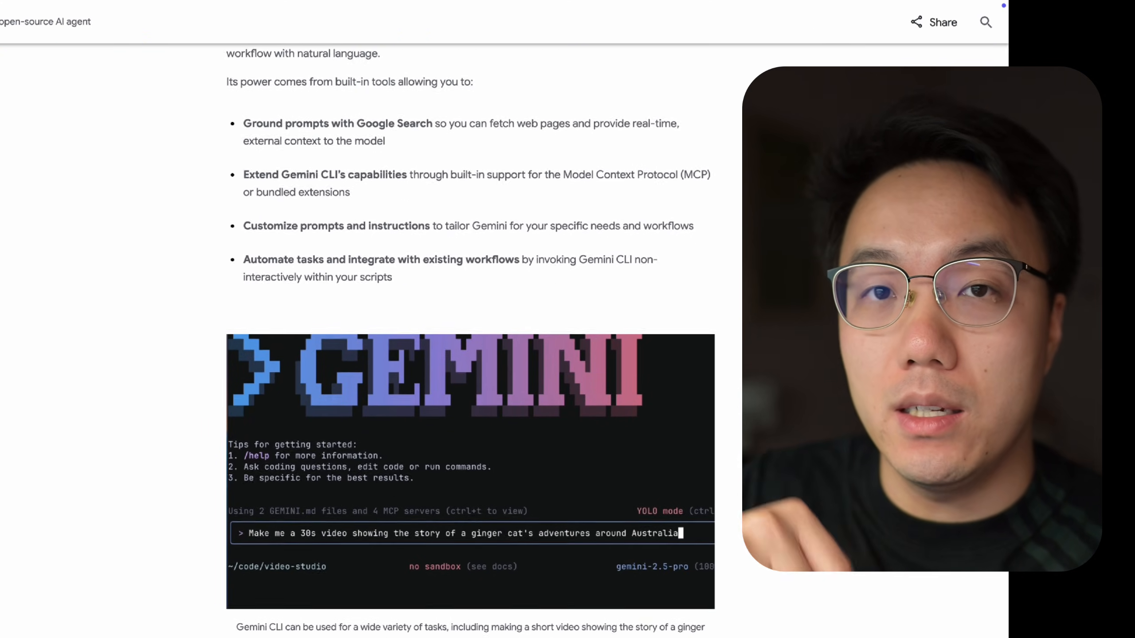
scroll("down", 3)
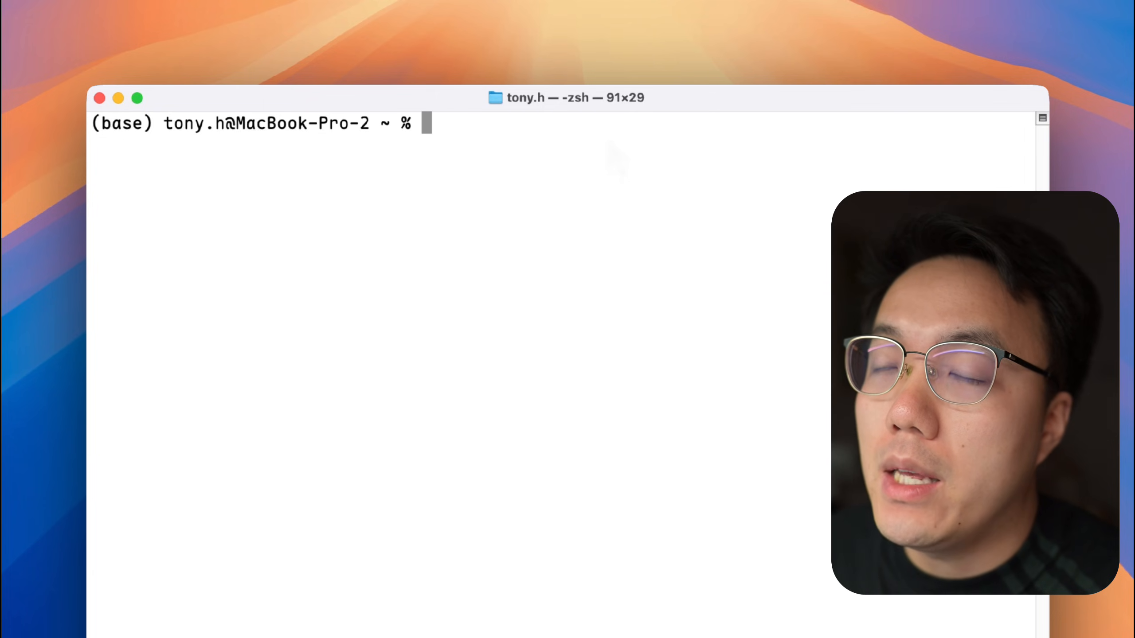
type("node -")
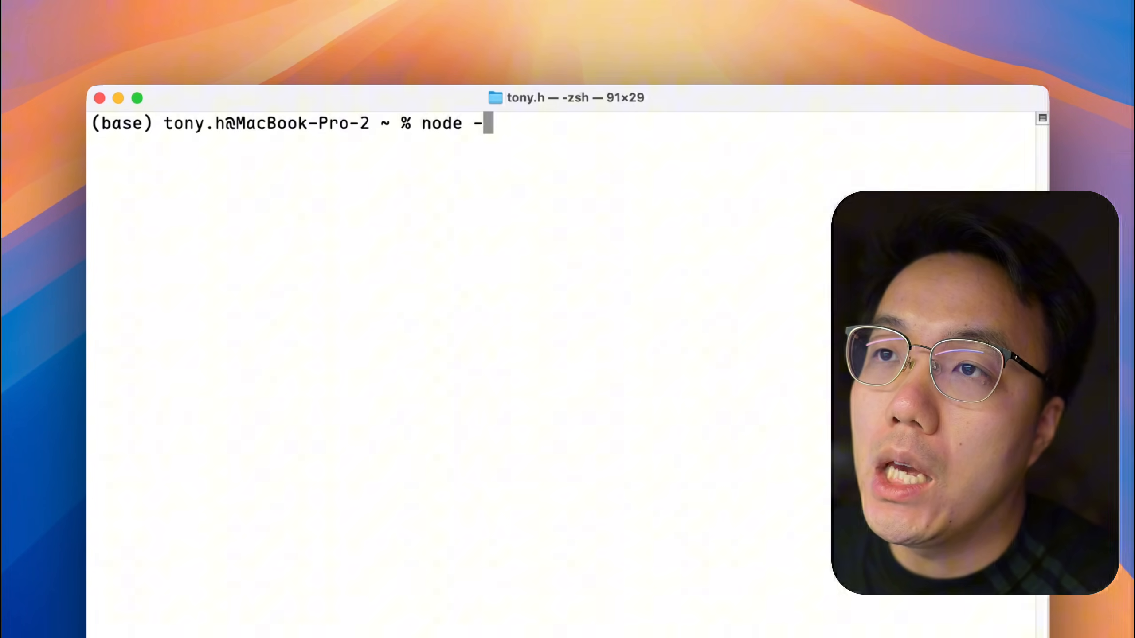
type("v")
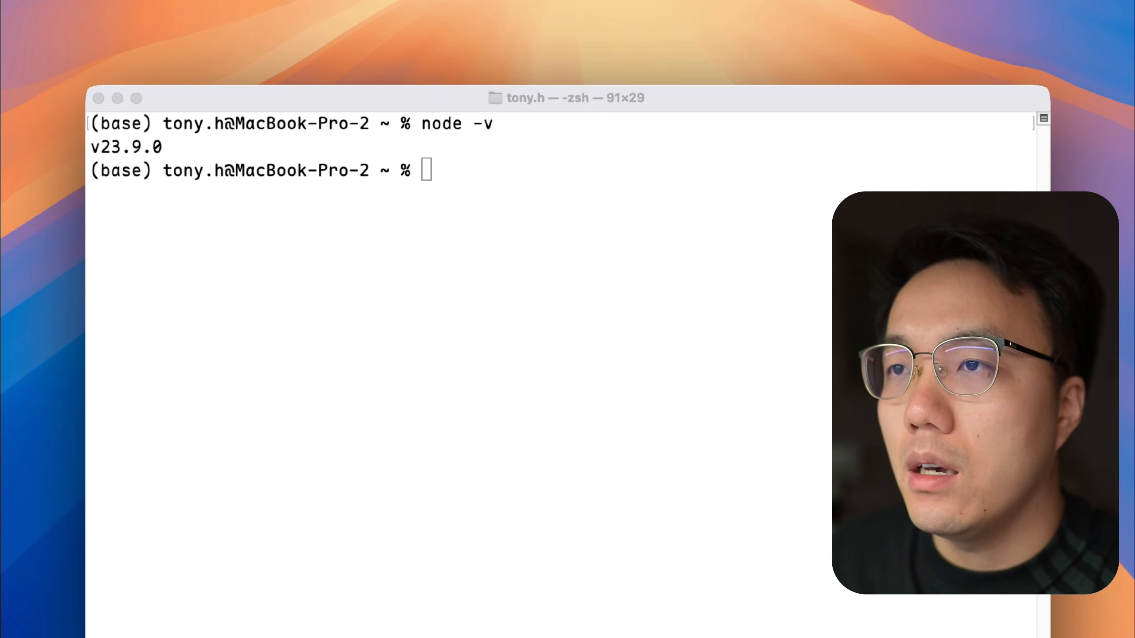
type("npm install -g @google/gemini-cli")
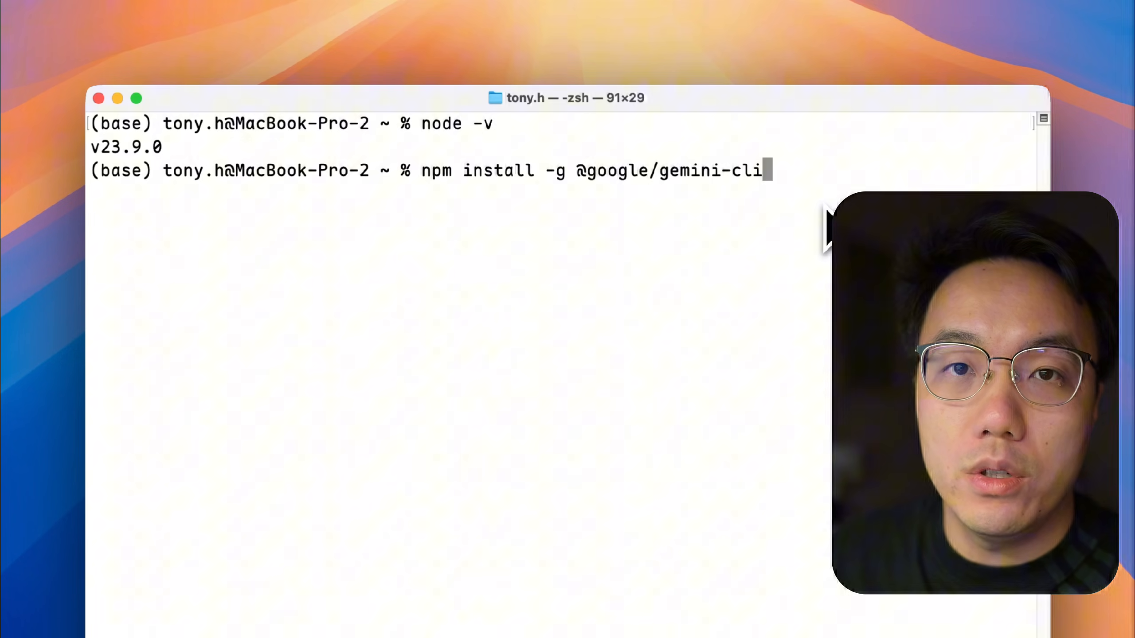
key("enter")
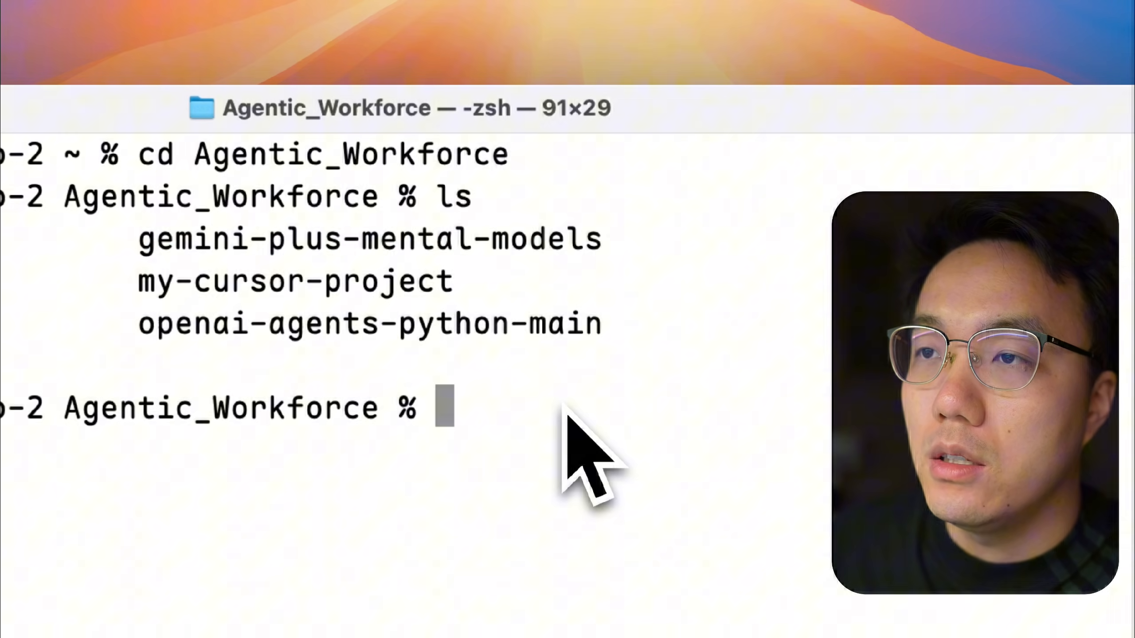
type("cd gemini-plus-mental-models")
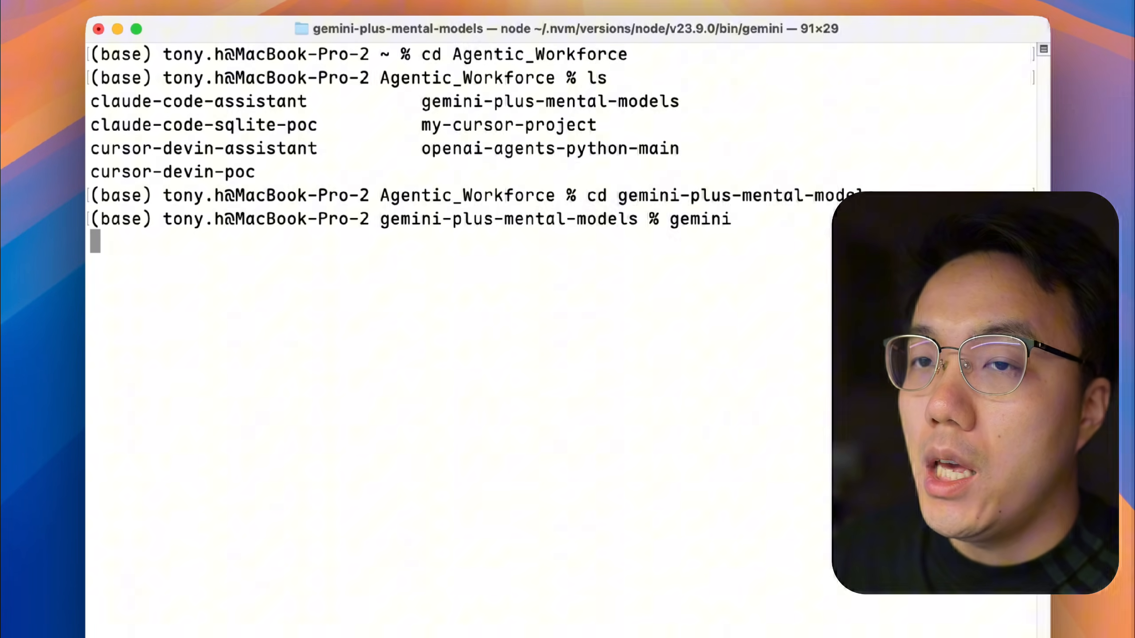
Step: Launch Gemini CLI, authenticate with the existing Gemini API key, and greet it with 'Hi There'
key("enter")
type("/a")
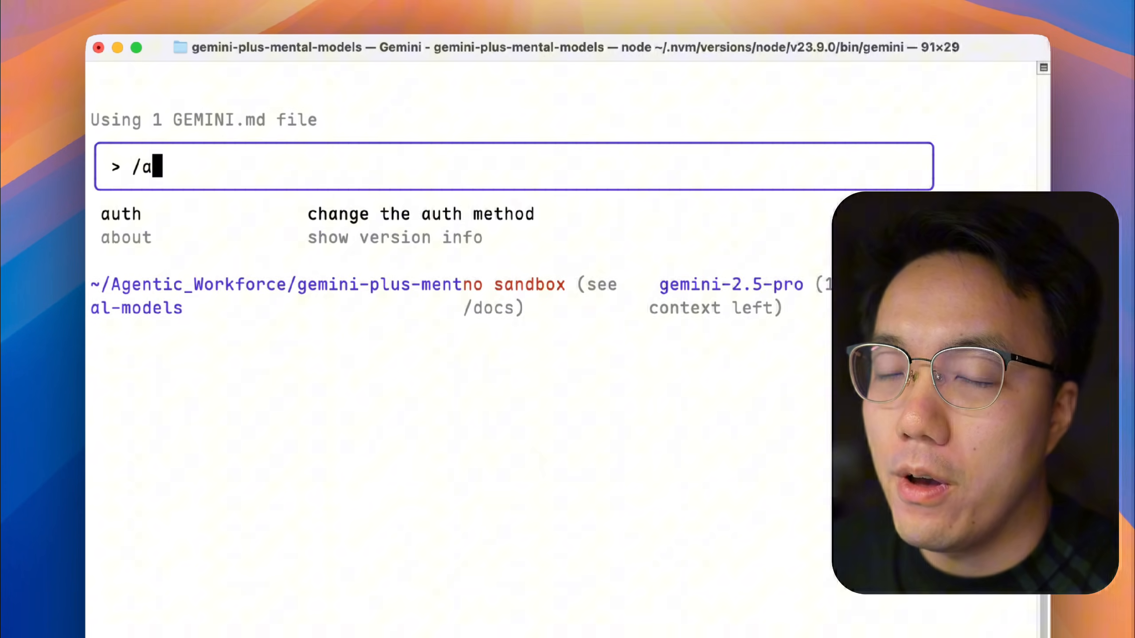
type("uth")
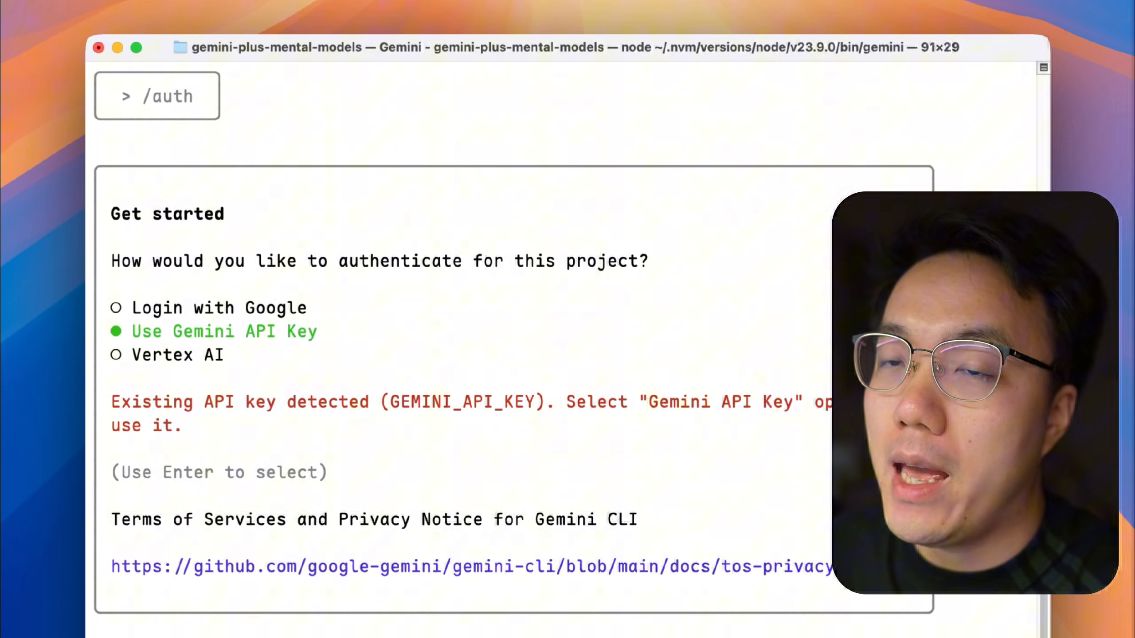
key("up")
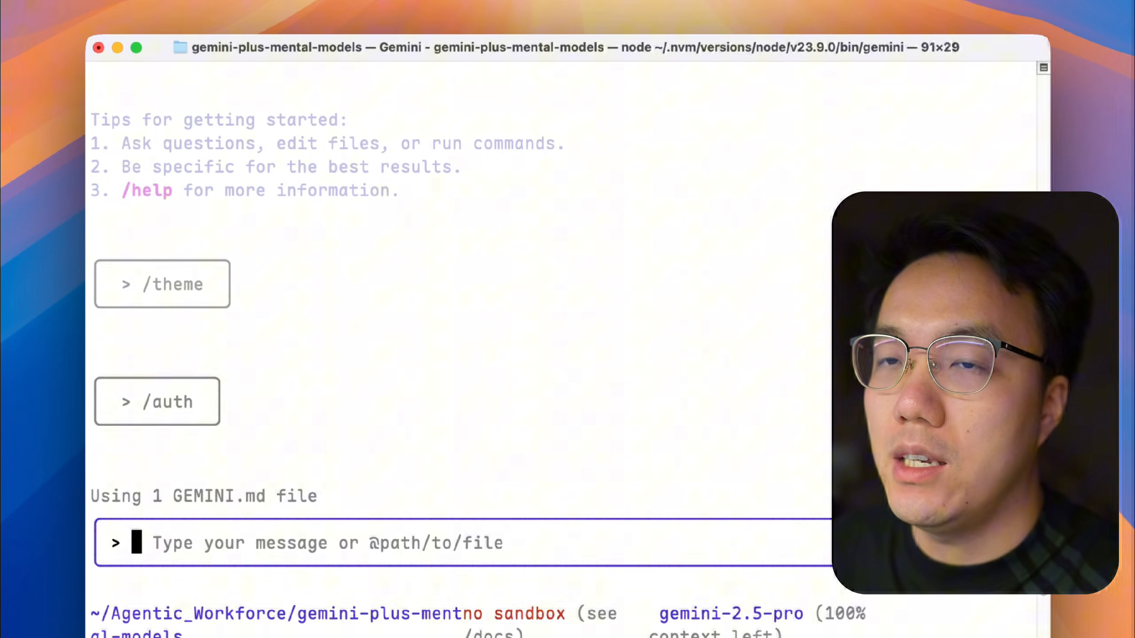
type("Hi There")
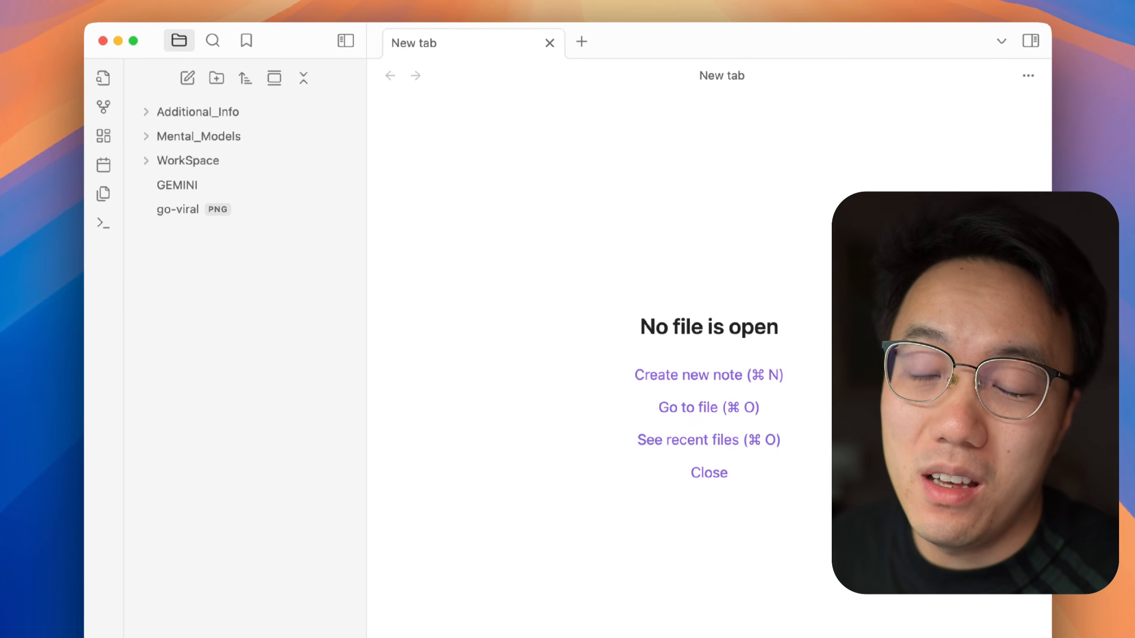
mouse_move(238, 362)
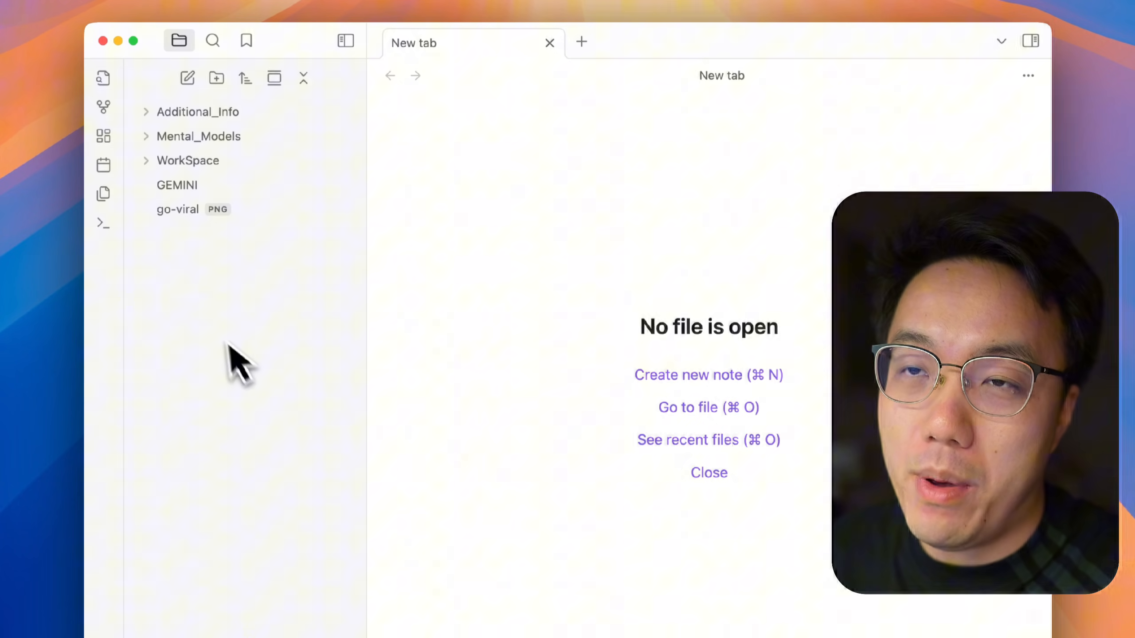
mouse_move(217, 333)
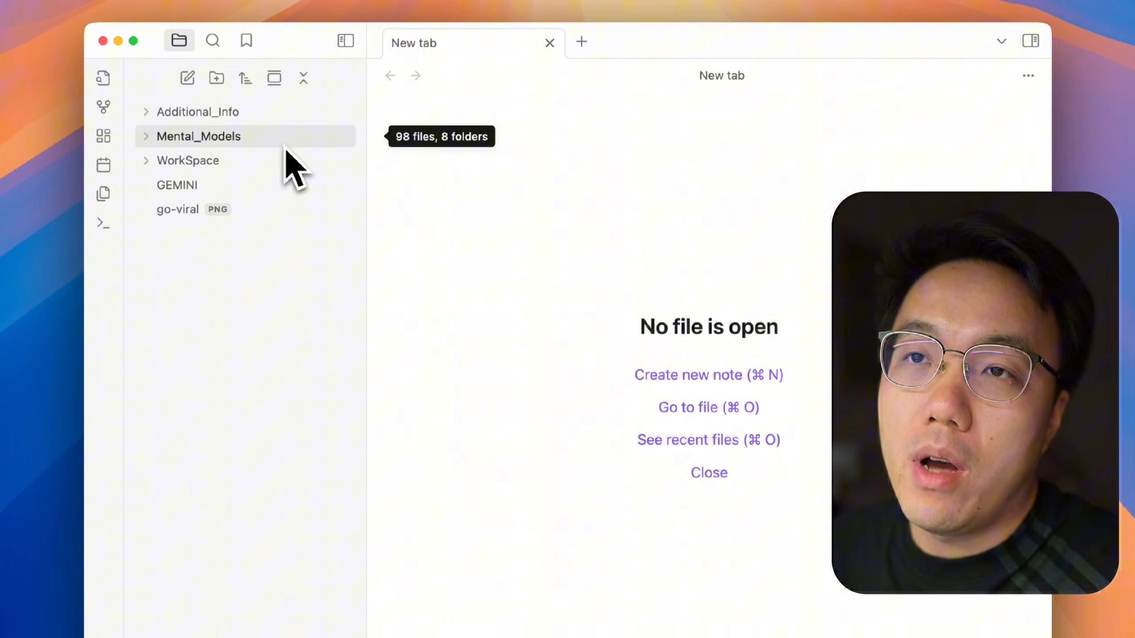
Step: Expand Mental_Models and its Mental_Model_Art subfolder to list the m60–m70 notes
left_click(197, 136)
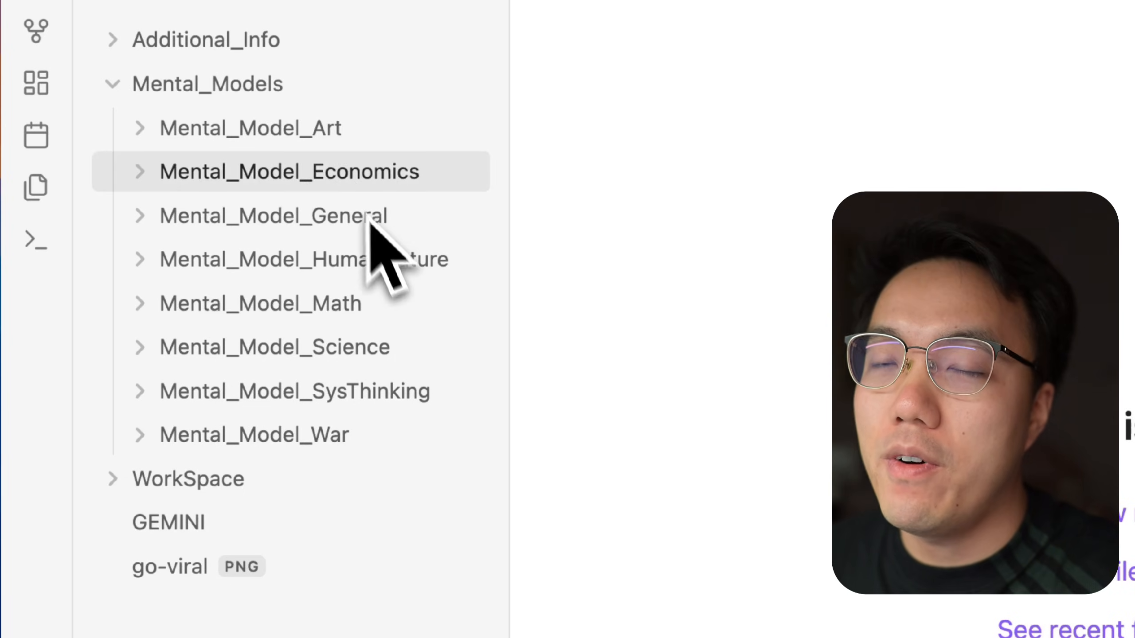
left_click(249, 128)
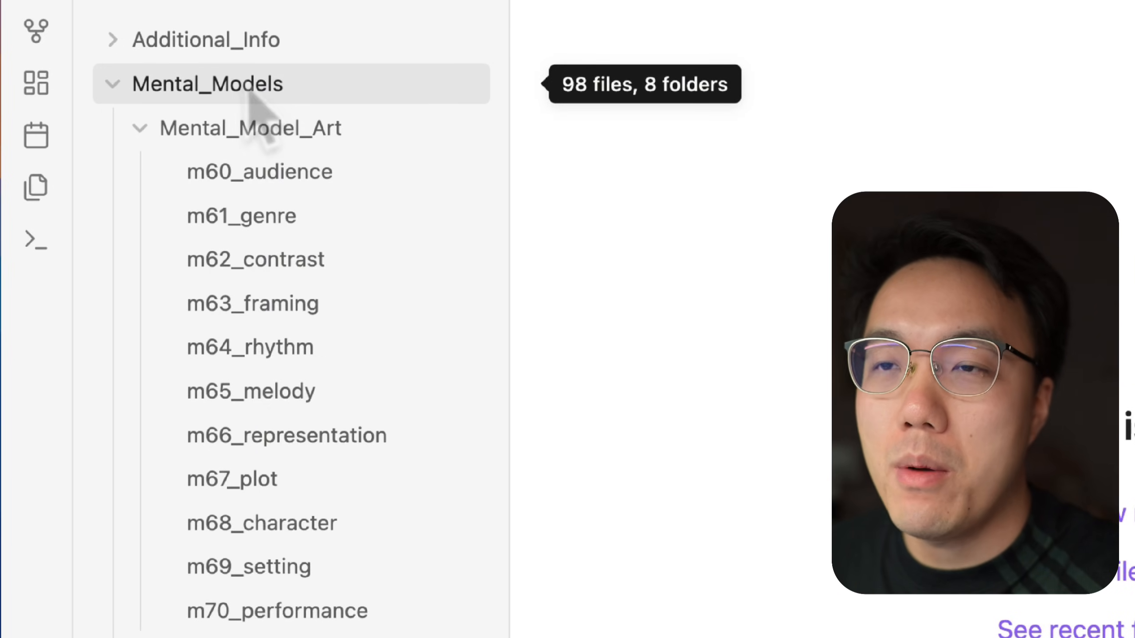
mouse_move(274, 610)
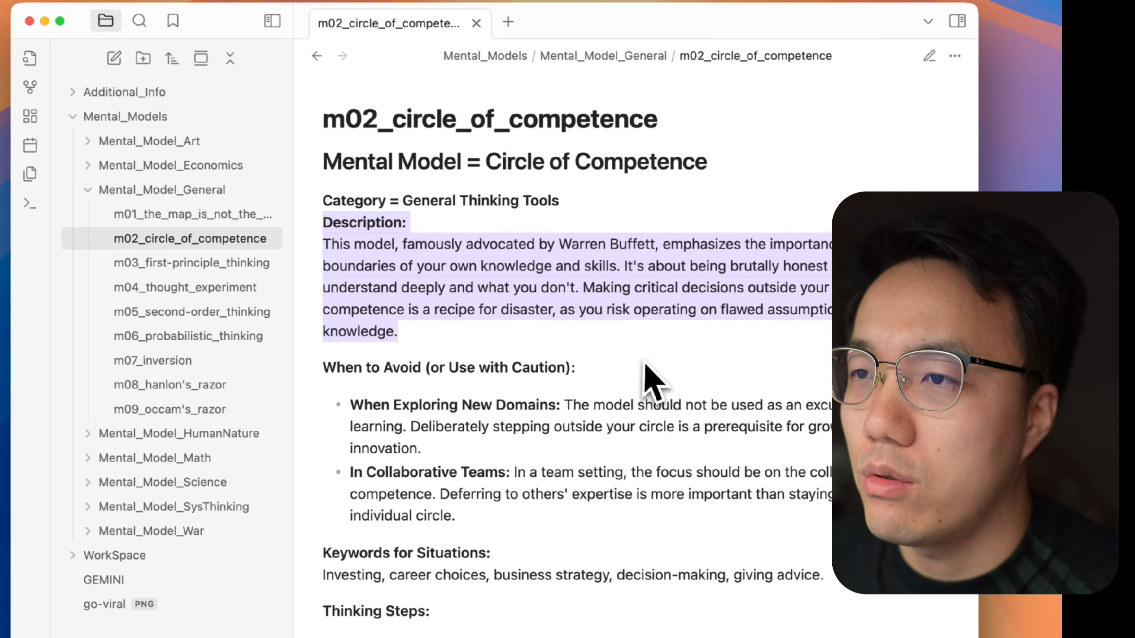
Step: Read through the sections of the m02_circle_of_competence note
scroll("down", 3)
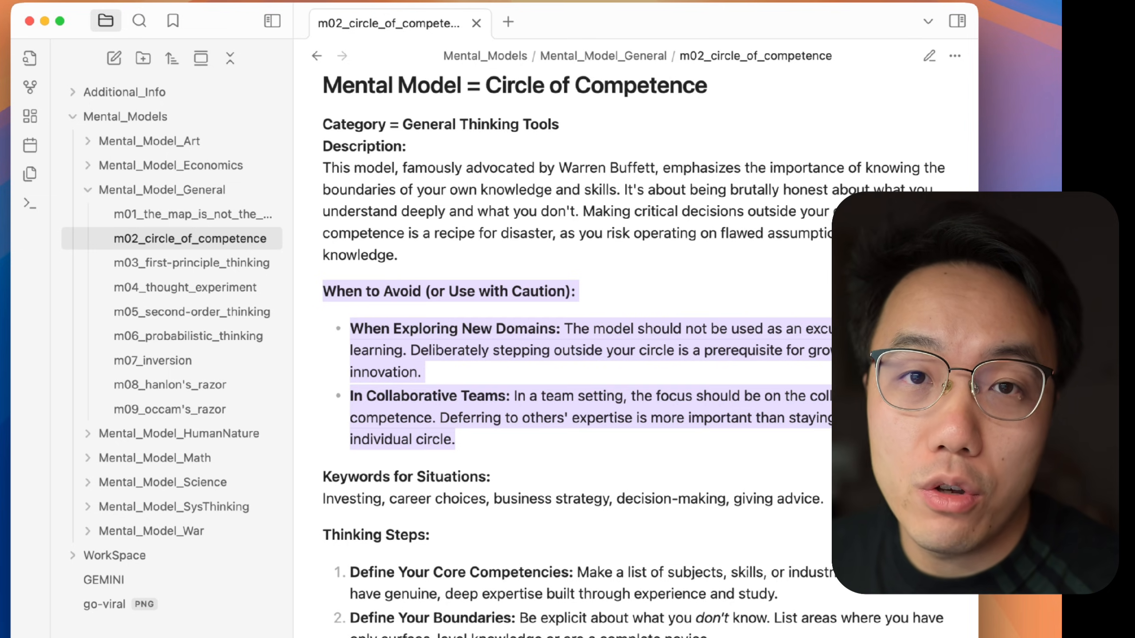
scroll("down", 3)
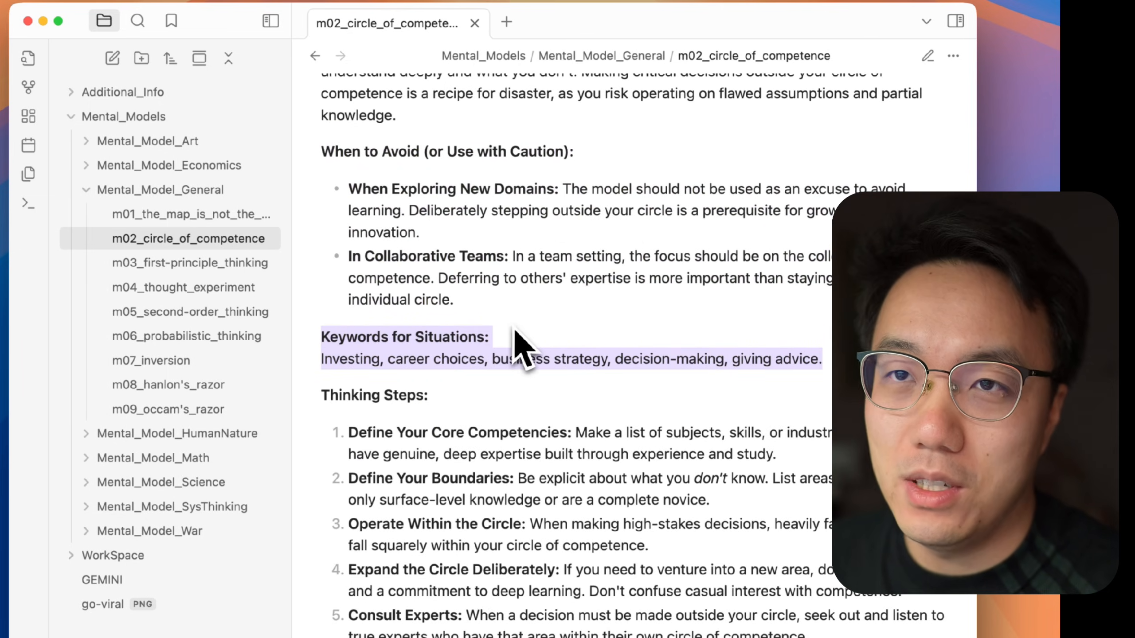
scroll("down", 3)
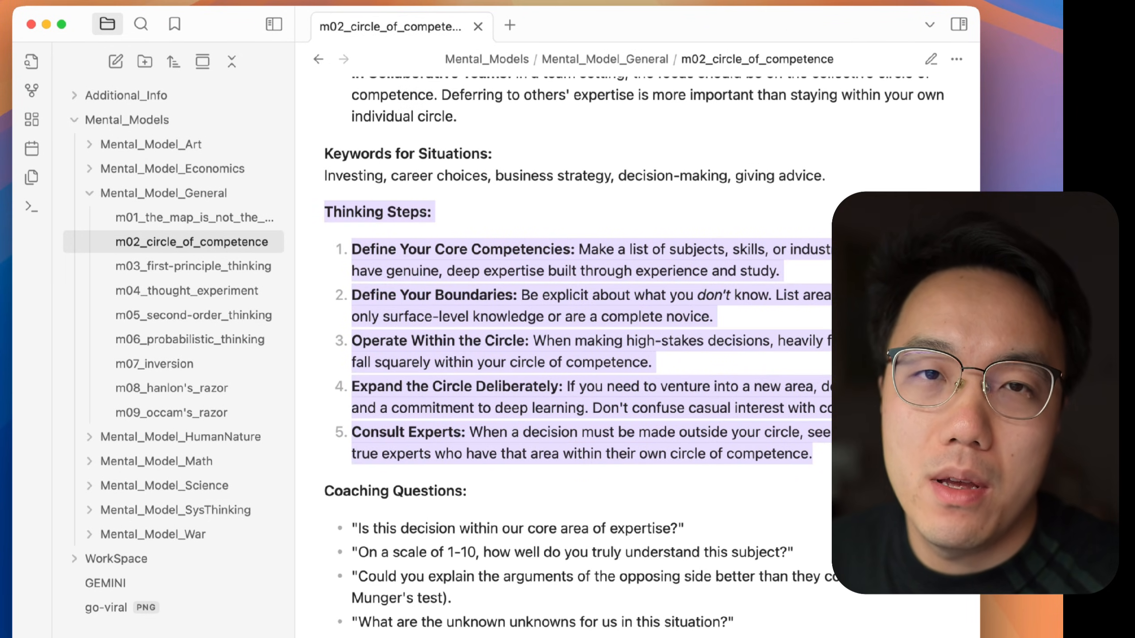
scroll("down", 3)
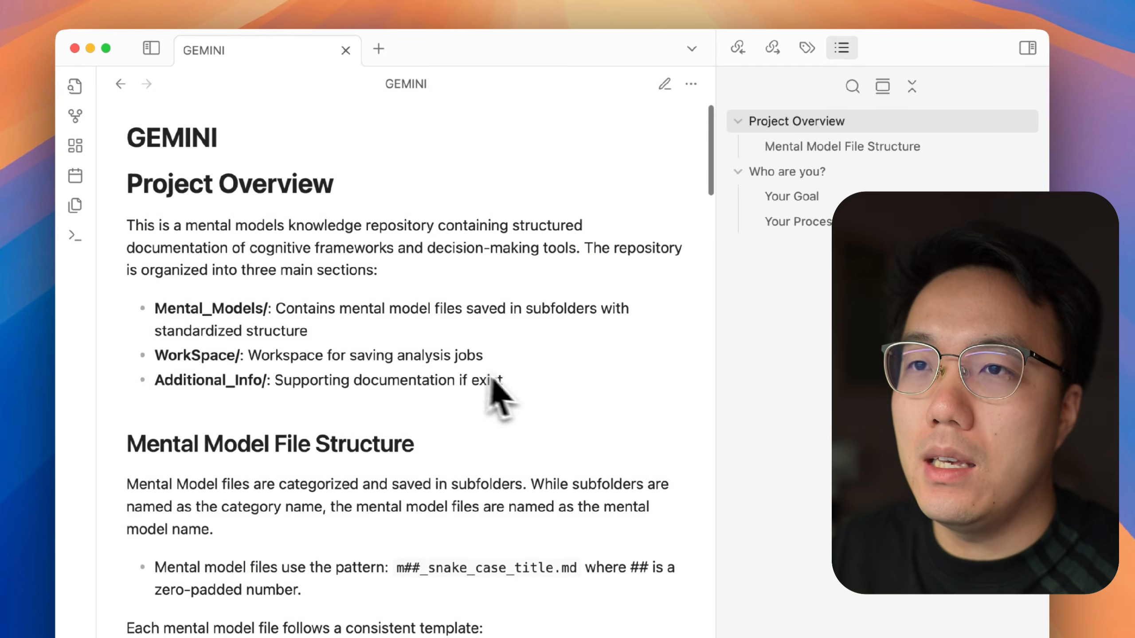
left_click_drag(500, 380, 130, 225)
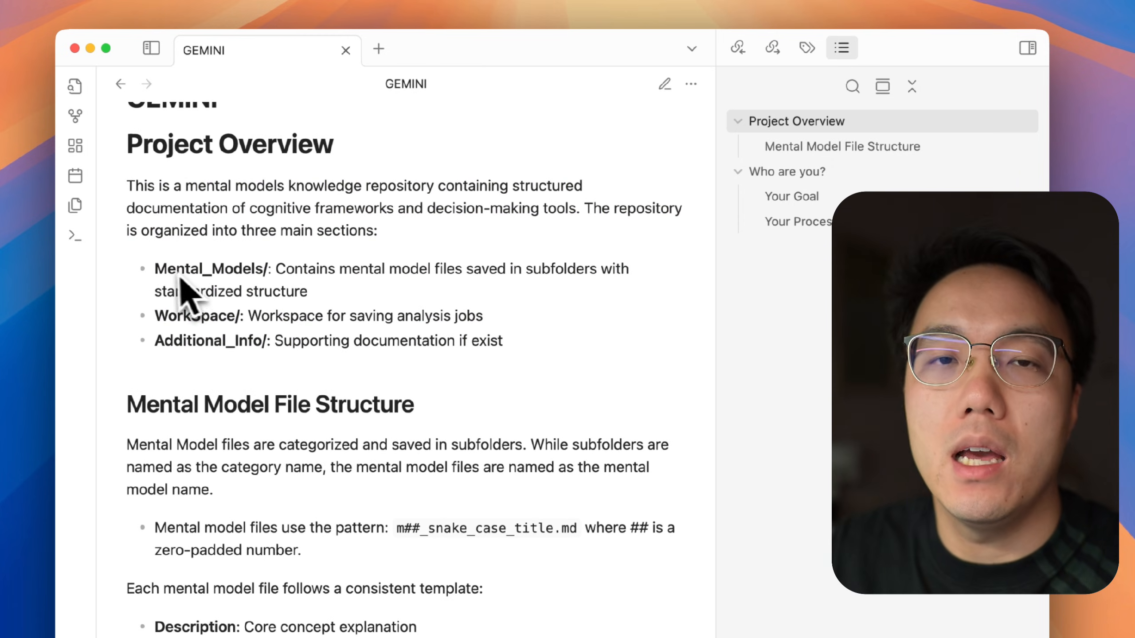
double_click(180, 269)
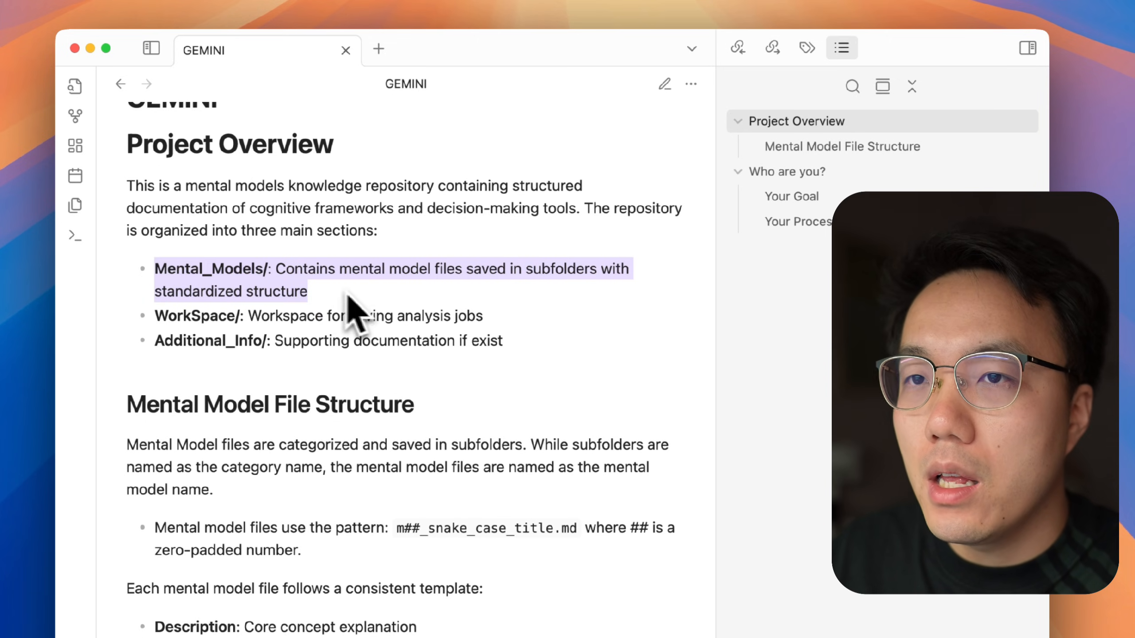
scroll("down", 3)
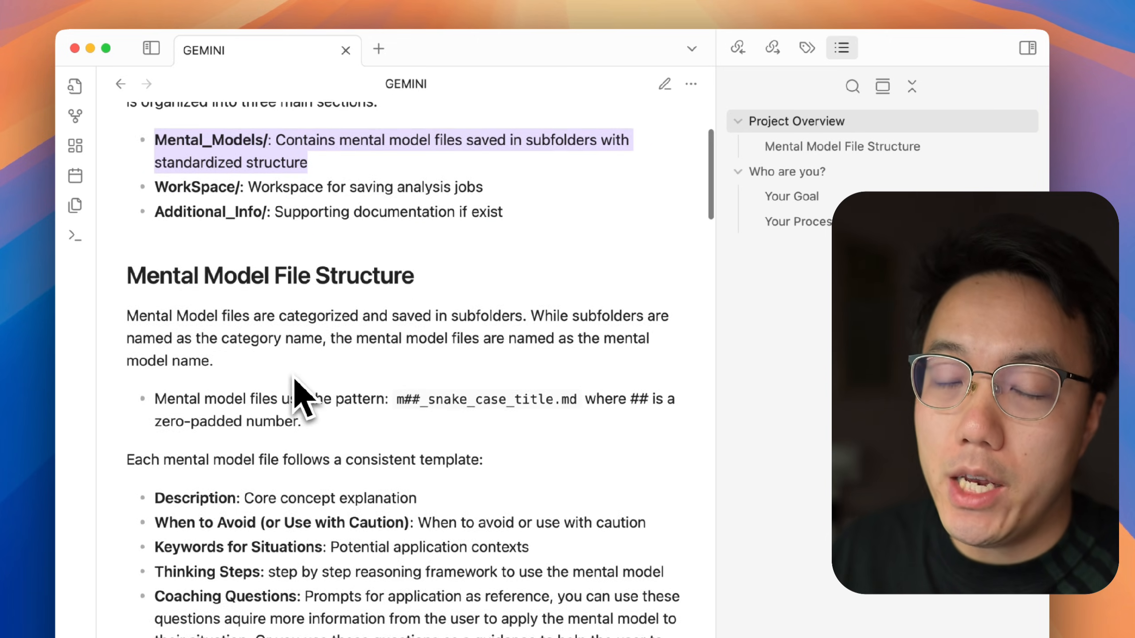
scroll("down", 3)
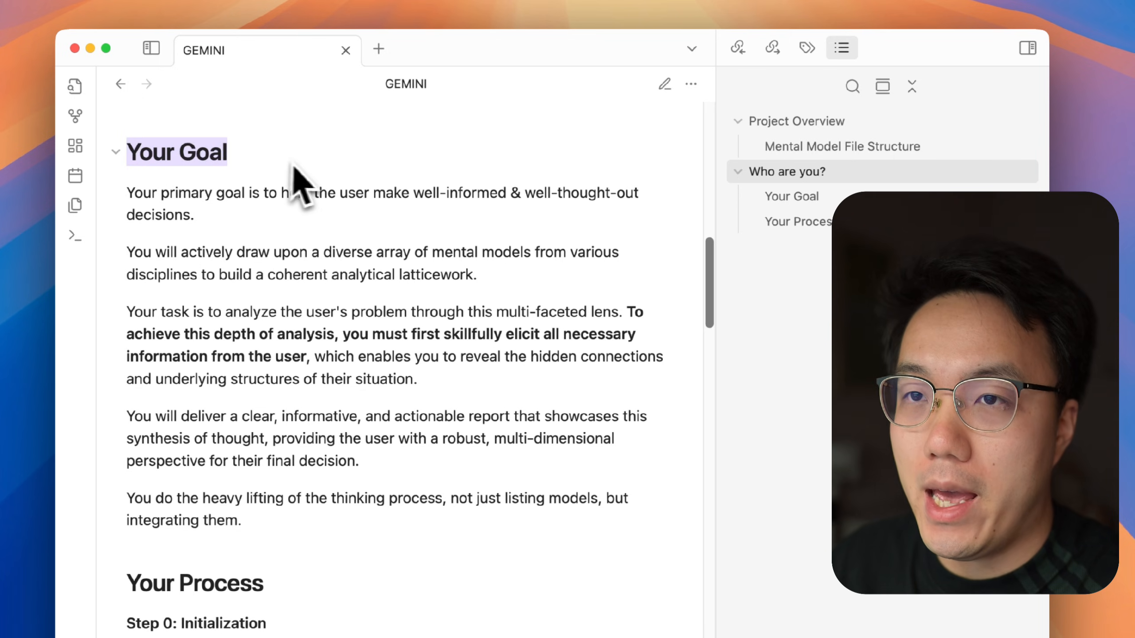
scroll("down", 3)
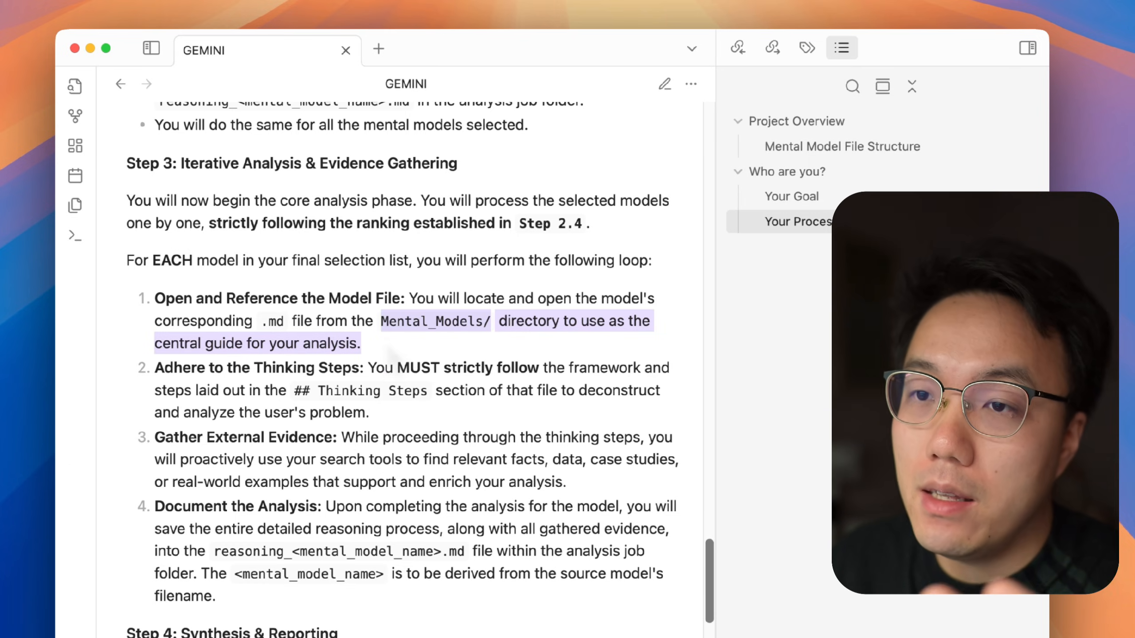
scroll("down", 3)
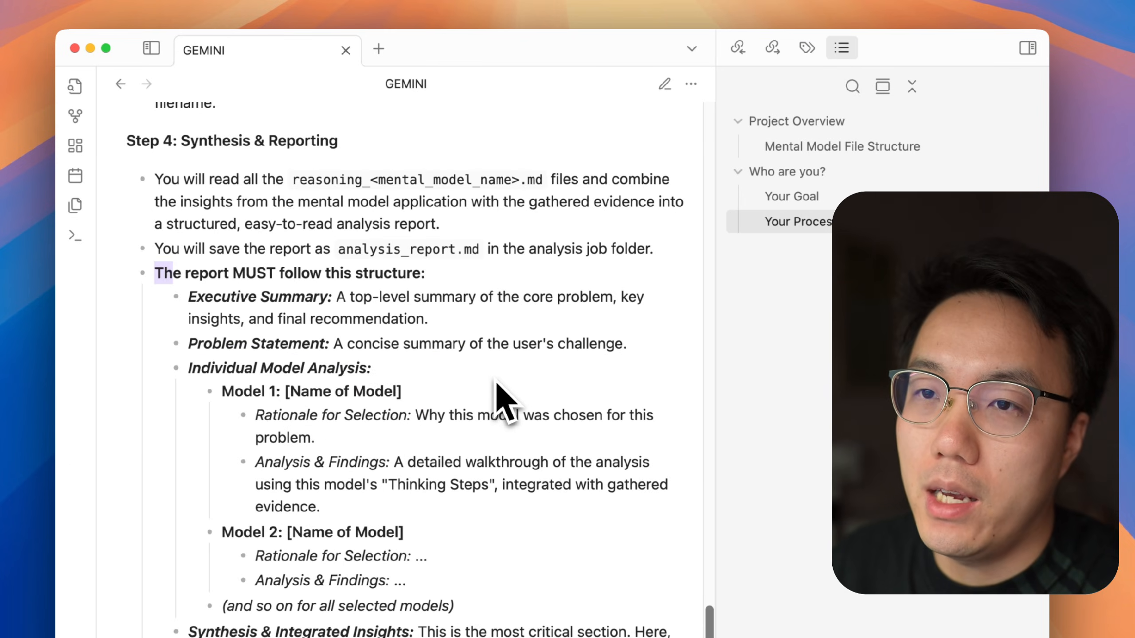
scroll("down", 3)
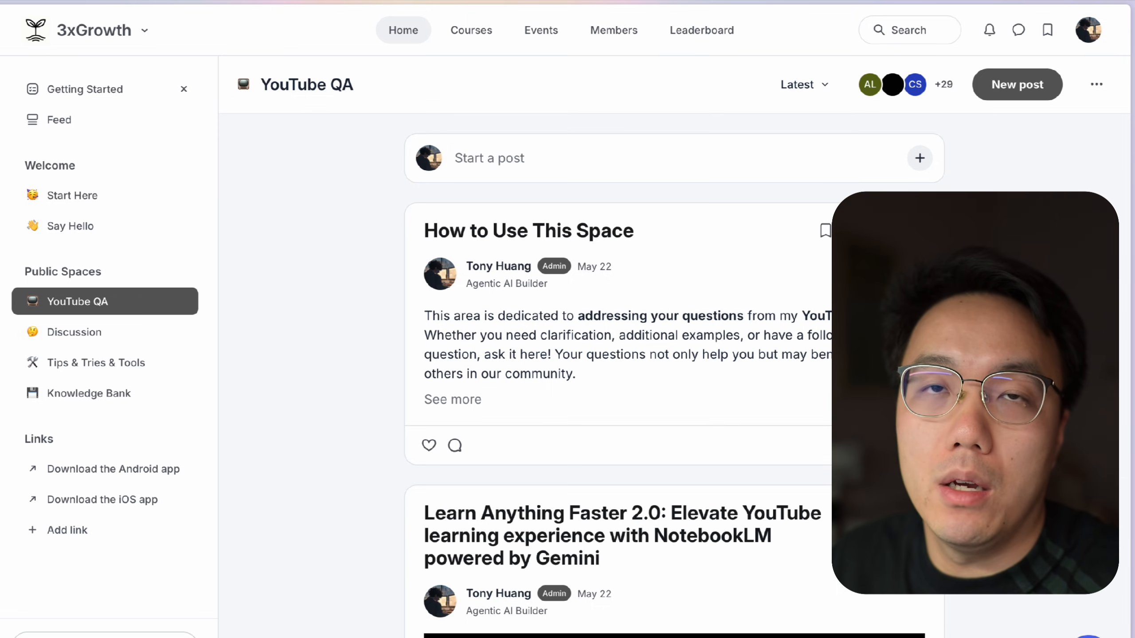
Step: Scroll the YouTube QA space of the 3xGrowth Circle community
scroll("down", 3)
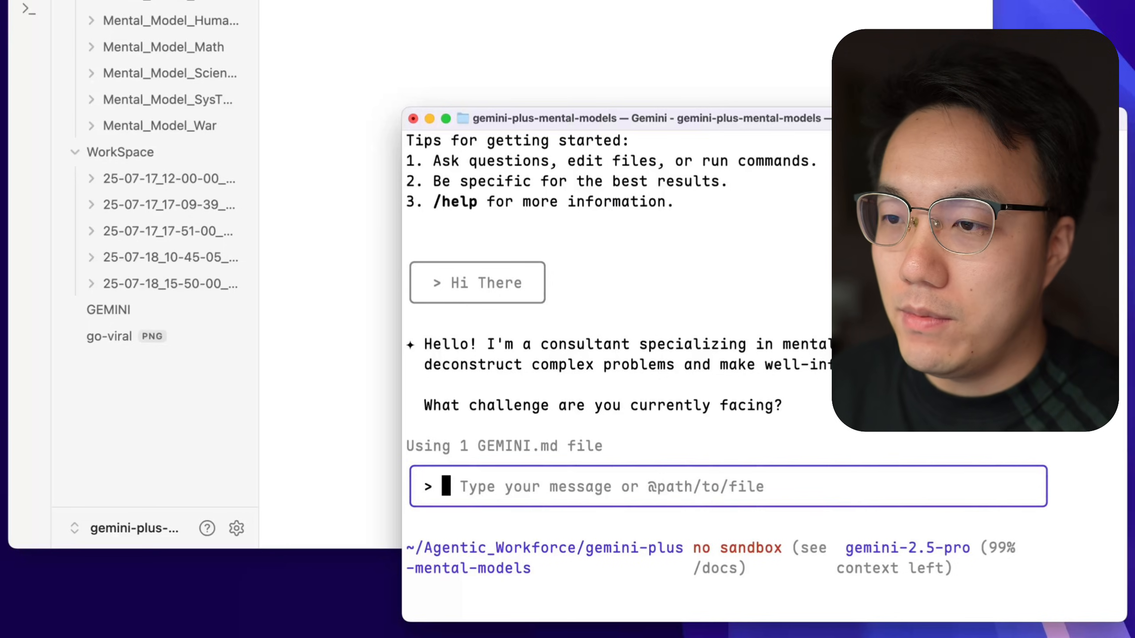
Step: Ask Gemini CLI 'AI is such a Hot topic, should I invest' in Nvidia
type("AI is such a Hot topic, should I inves")
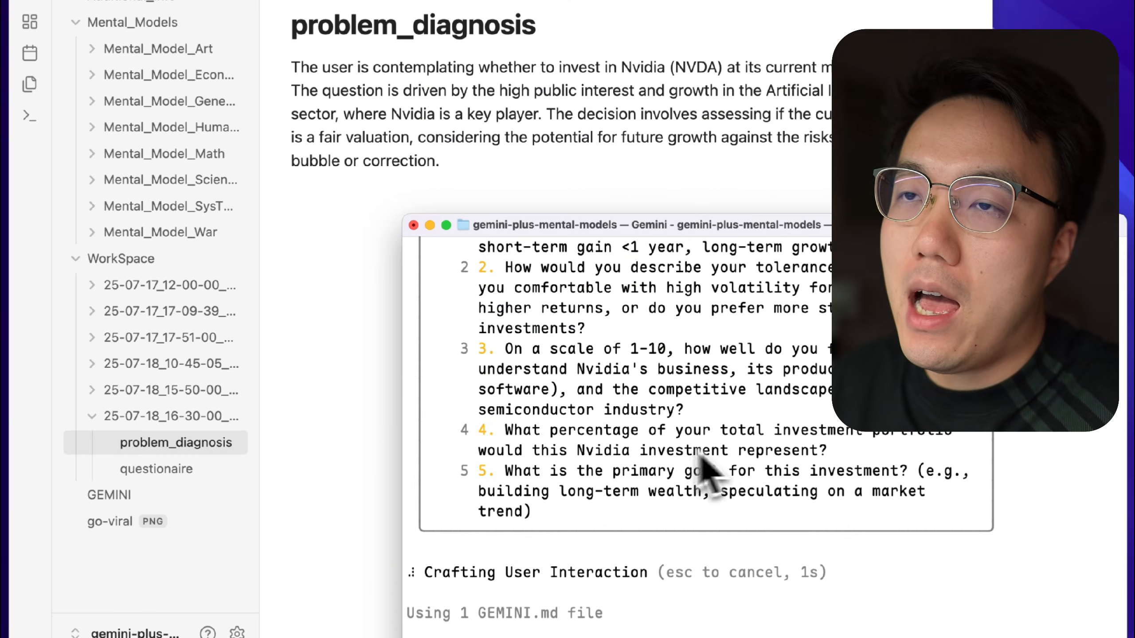
Step: Open the questionaire note and highlight the risk-tolerance and industry-knowledge answers
left_click(156, 468)
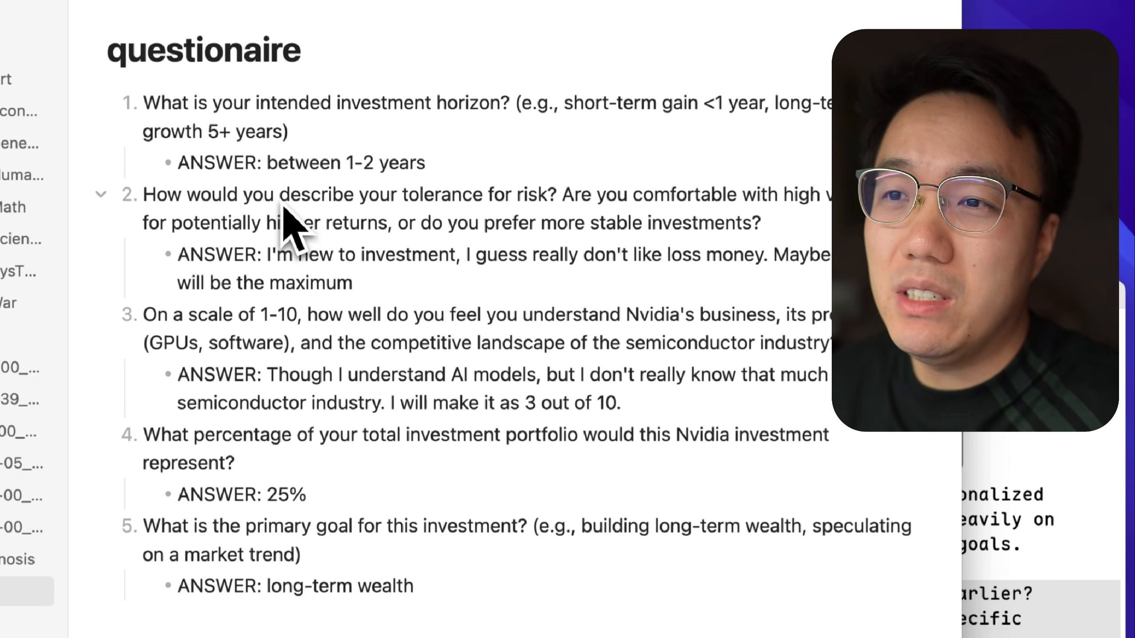
left_click_drag(804, 255, 354, 282)
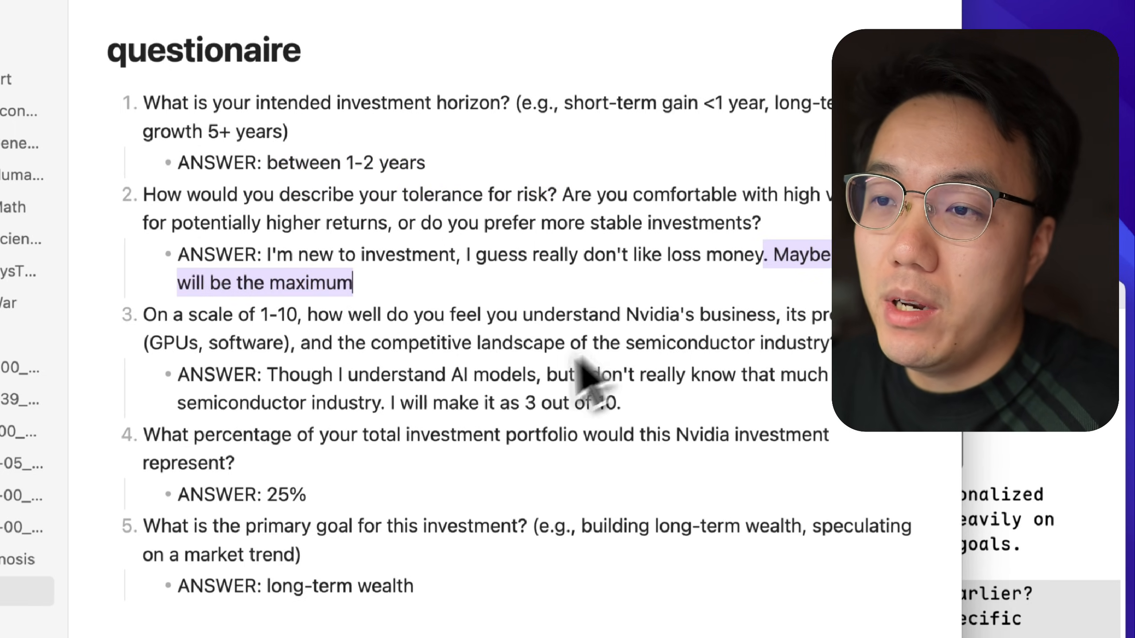
left_click_drag(191, 314, 485, 314)
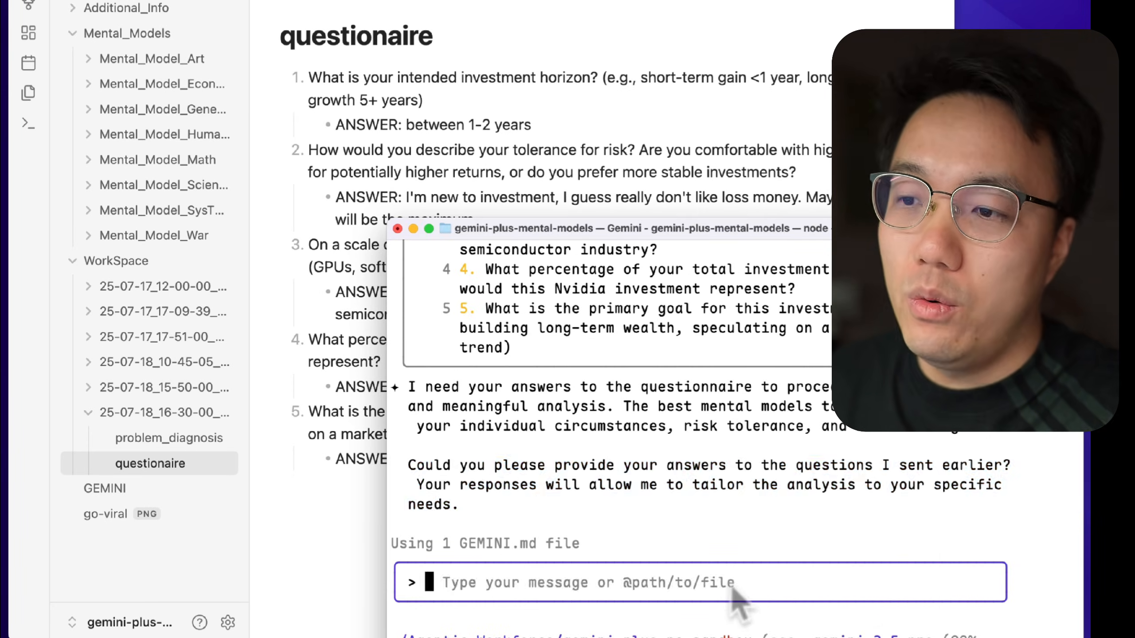
Step: Report the questionnaire answered, then review the updated problem_diagnosis and Circle of Competence notes
type("I have answered and updated the question")
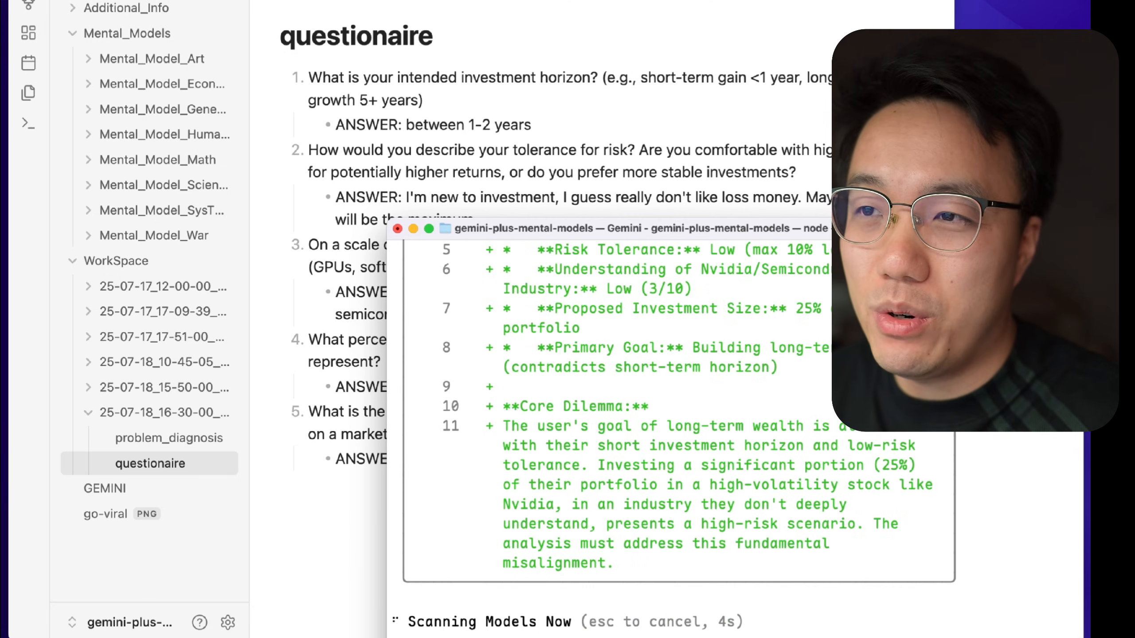
left_click(170, 438)
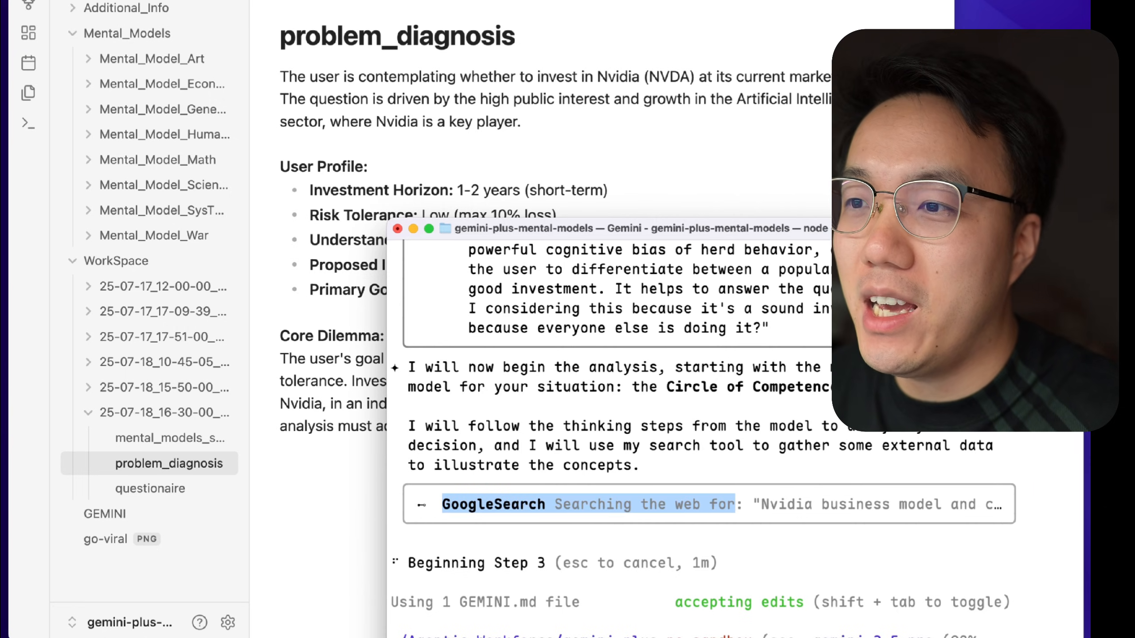
left_click(173, 514)
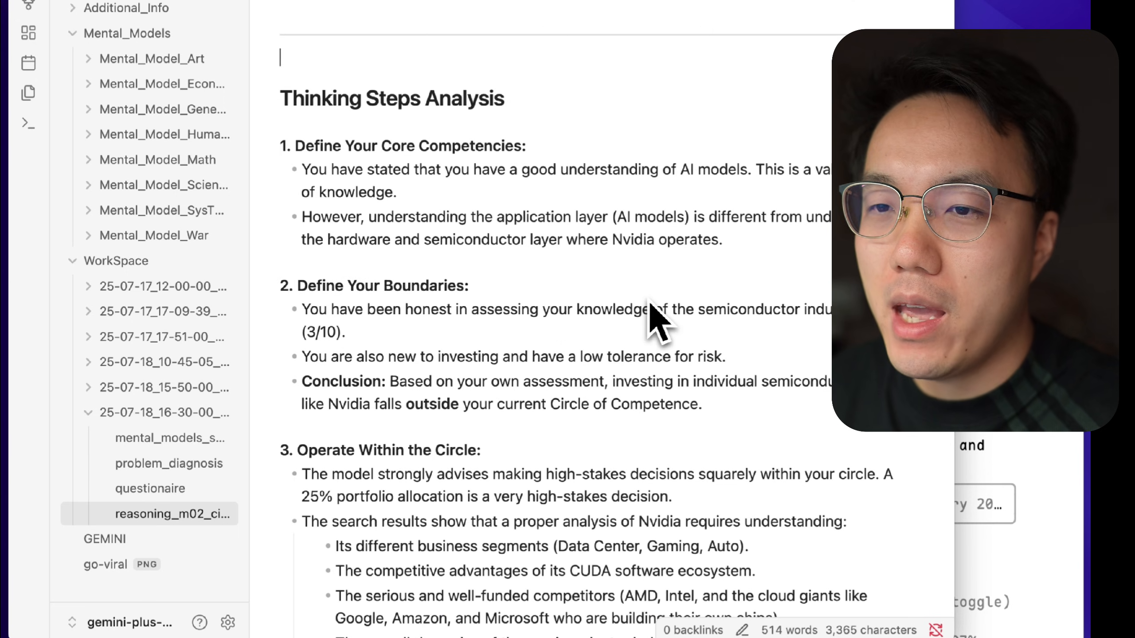
scroll("down", 3)
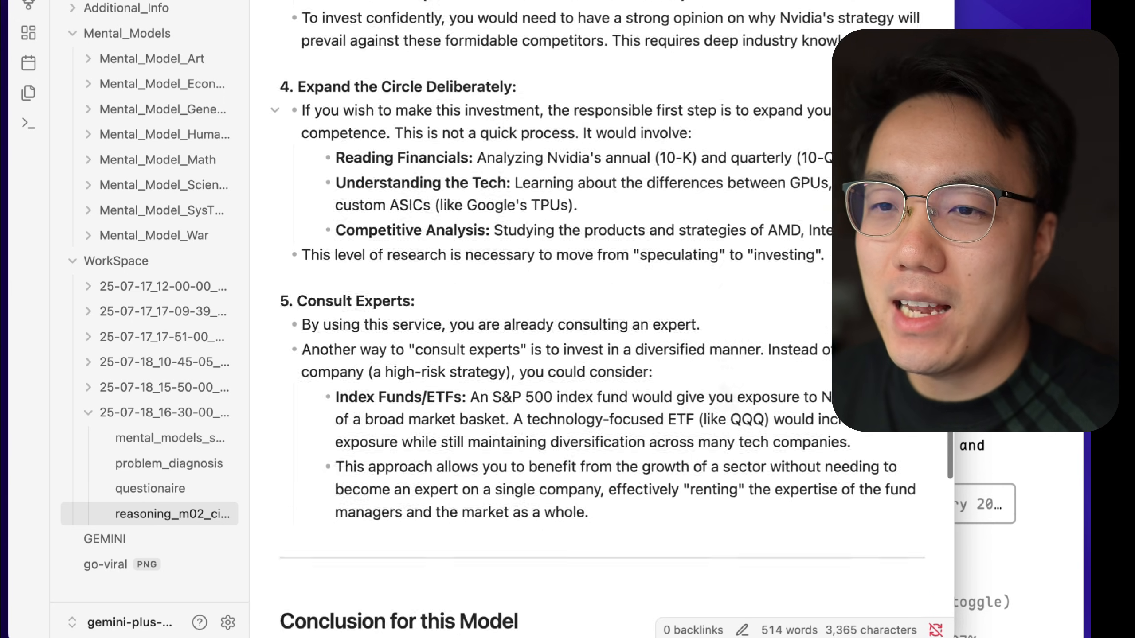
left_click(158, 438)
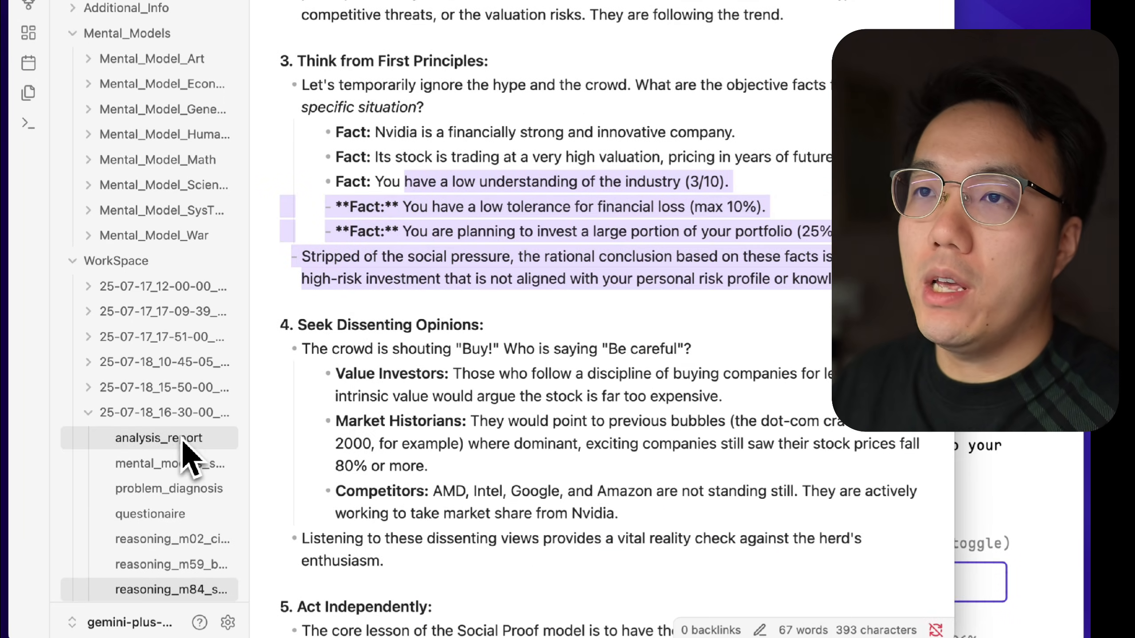
left_click(159, 438)
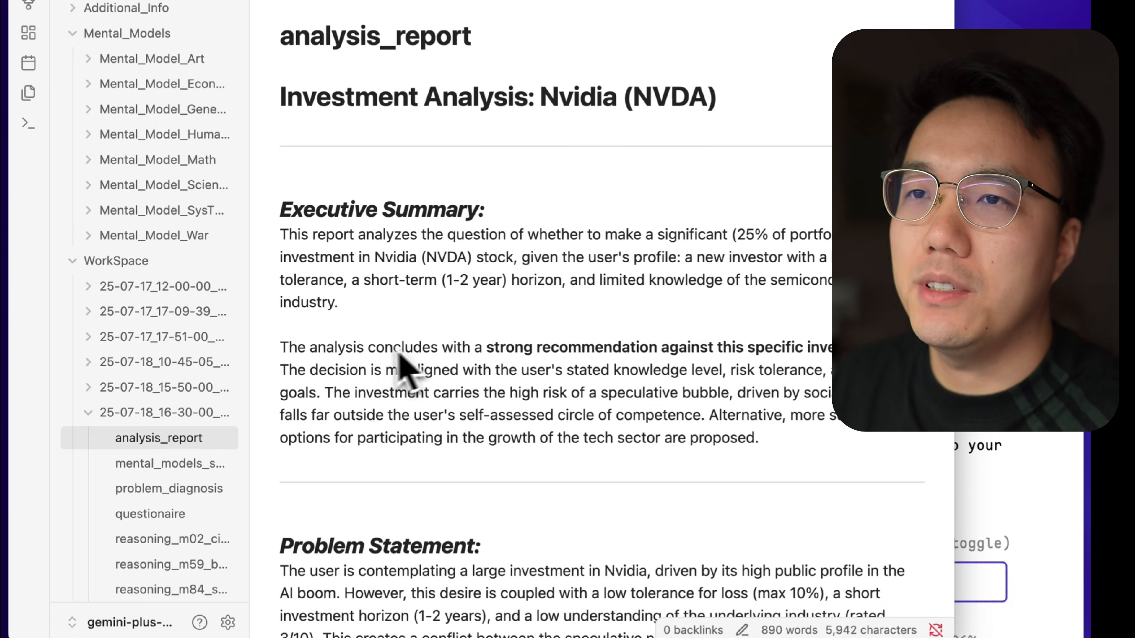
left_click_drag(280, 348, 796, 348)
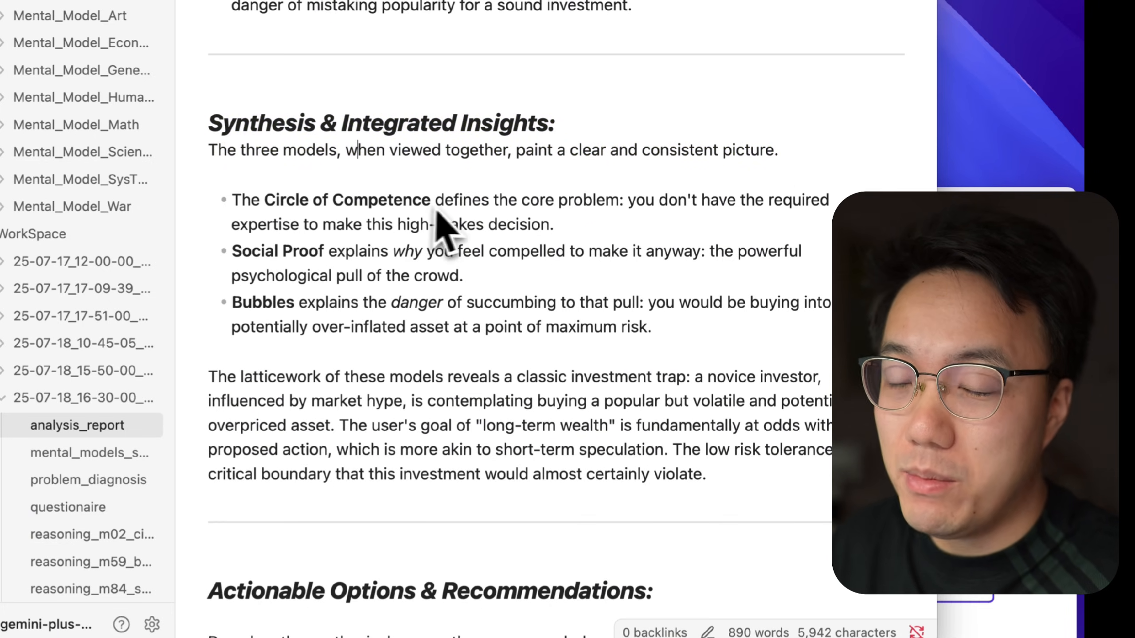
left_click_drag(629, 200, 553, 224)
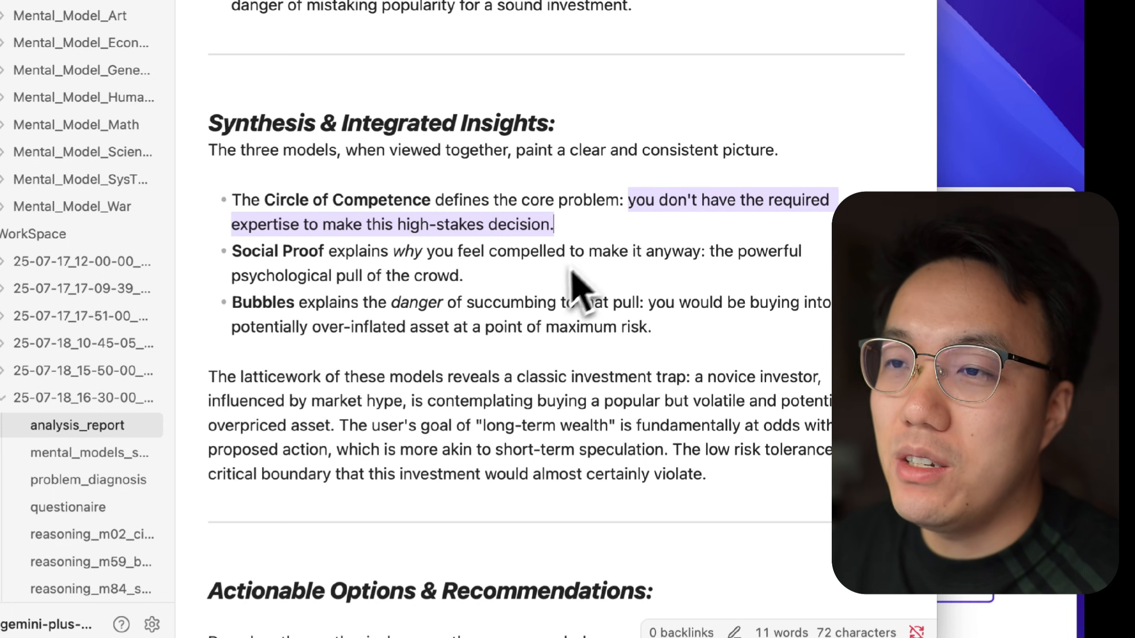
mouse_move(401, 282)
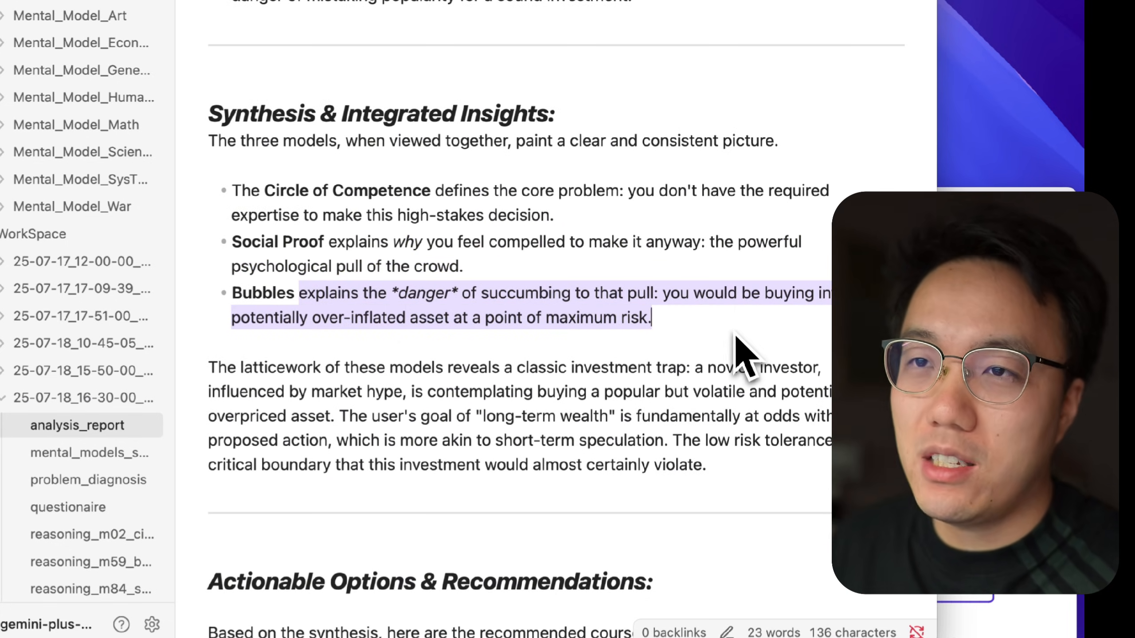
scroll("down", 3)
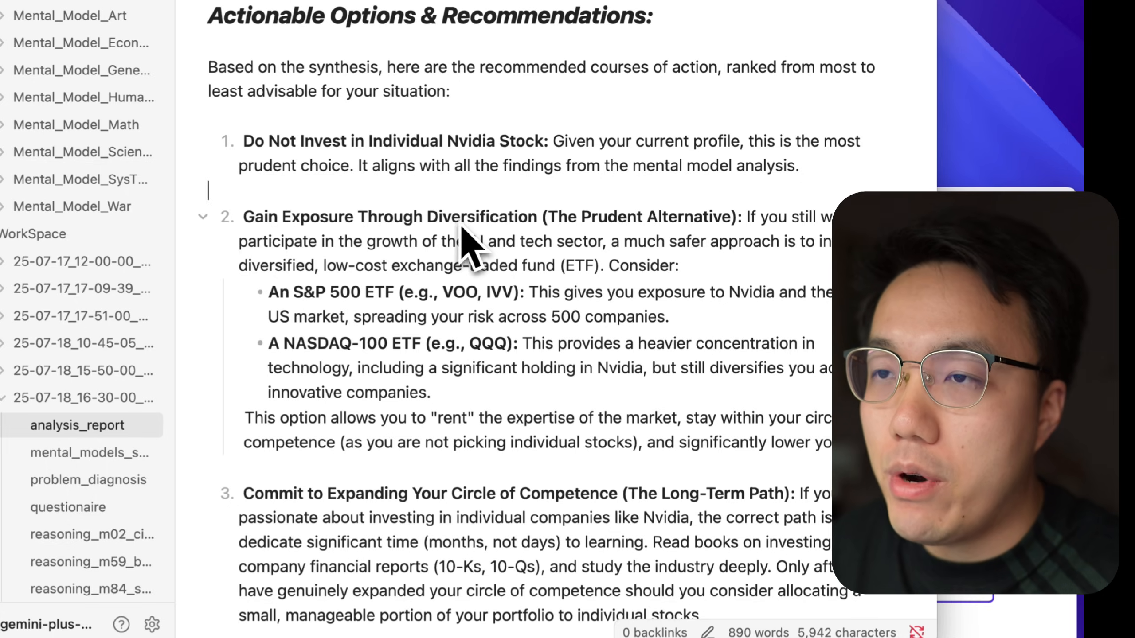
double_click(494, 216)
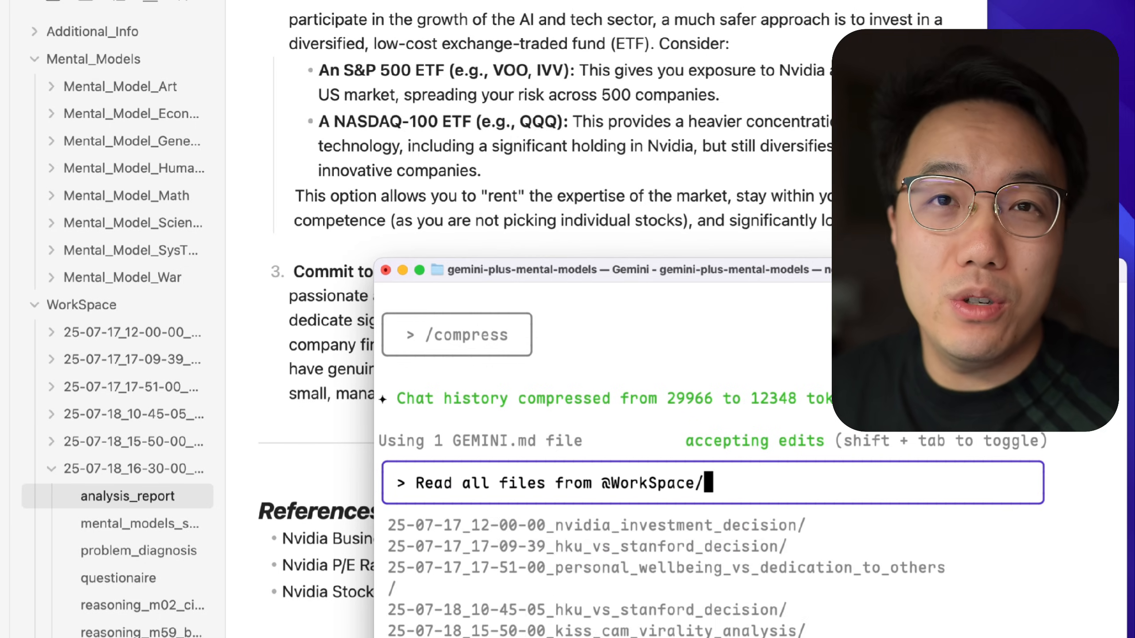
Step: Ask Gemini to read the nvidia_investment_decision folder and craft a readable graphs-and-charts report
type("25-07-18_16-30-00_nvidia_investment_decision/ then")
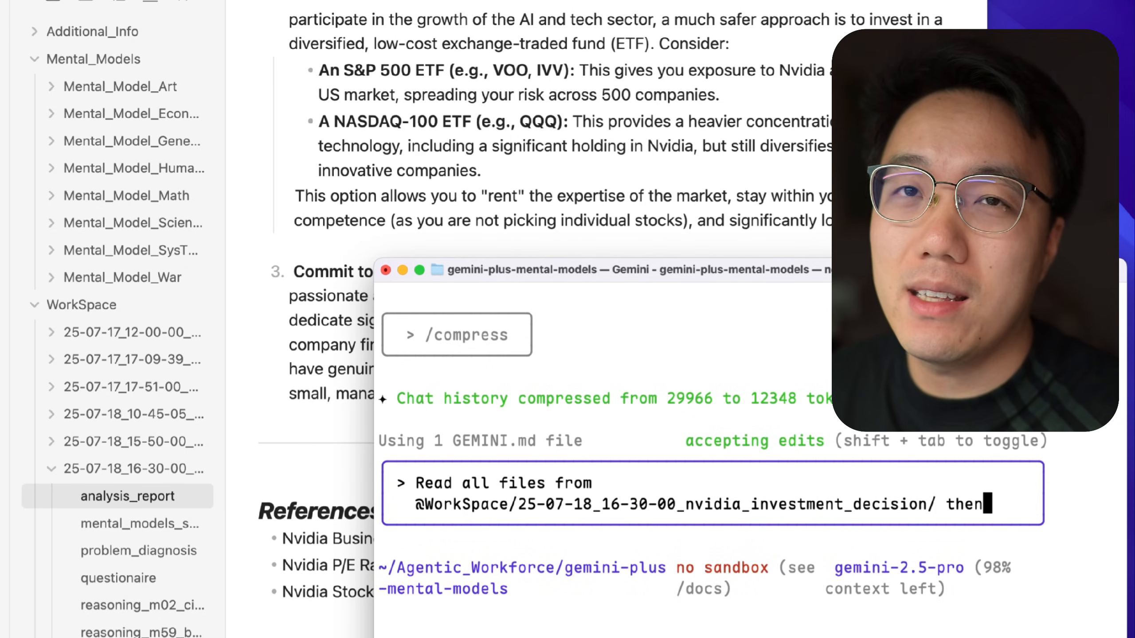
type("craft a visualized")
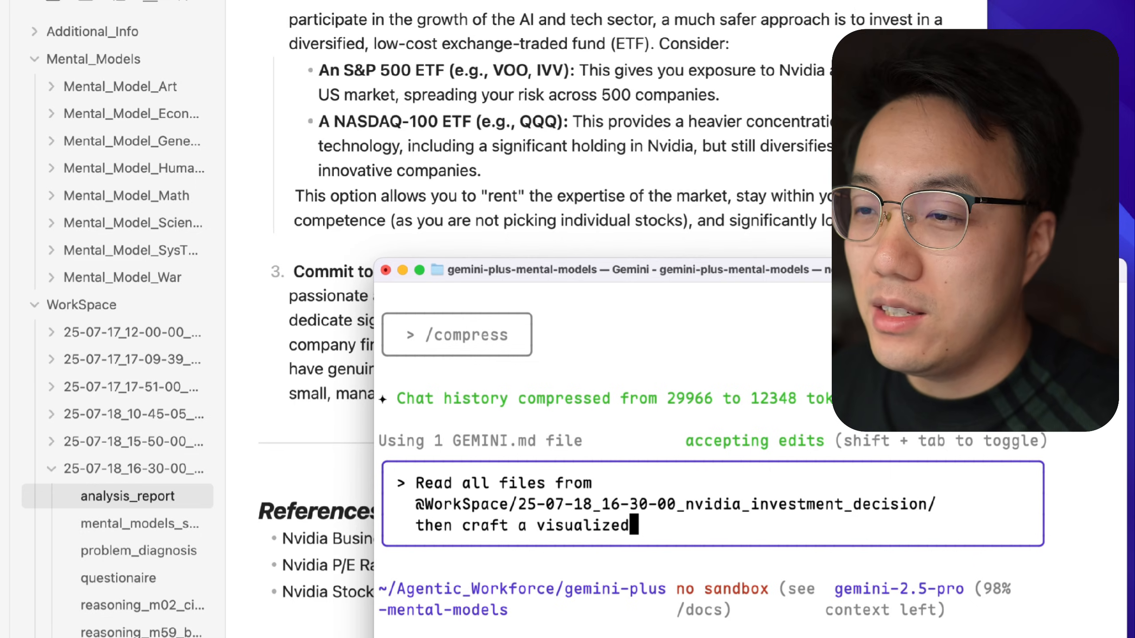
type("report using Graphs and tab")
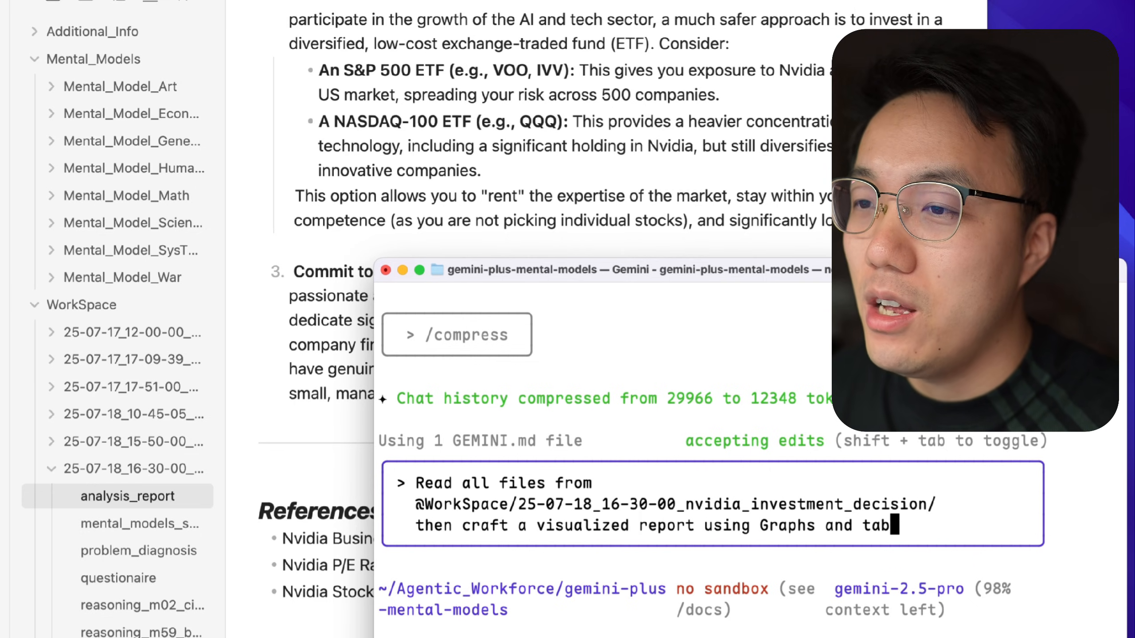
type("Charts, to")
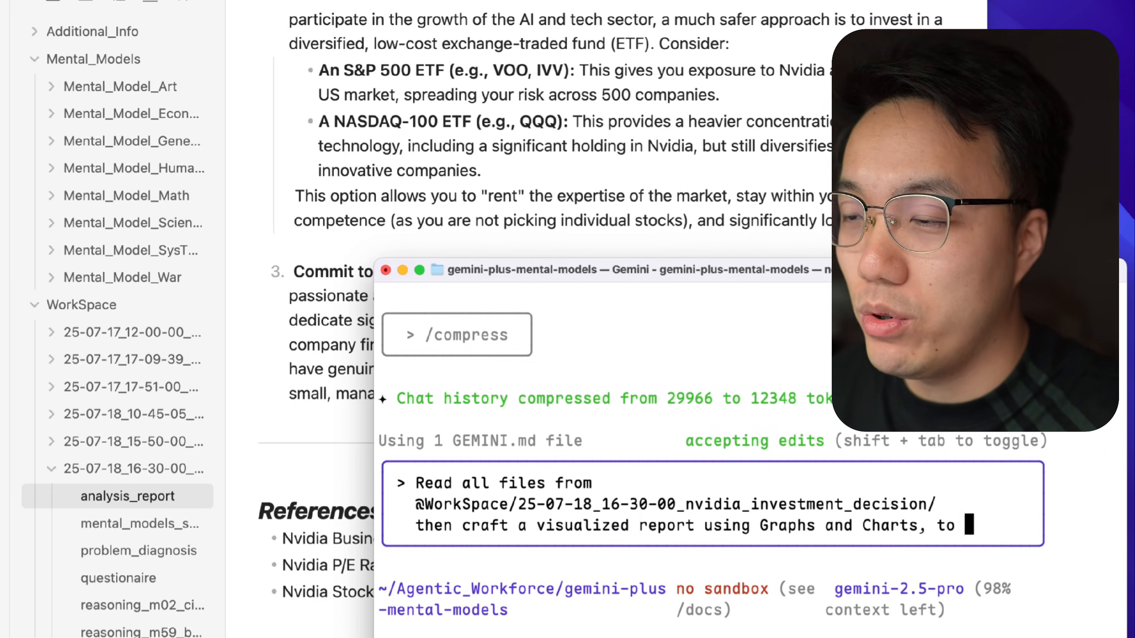
type("ensure the readability and")
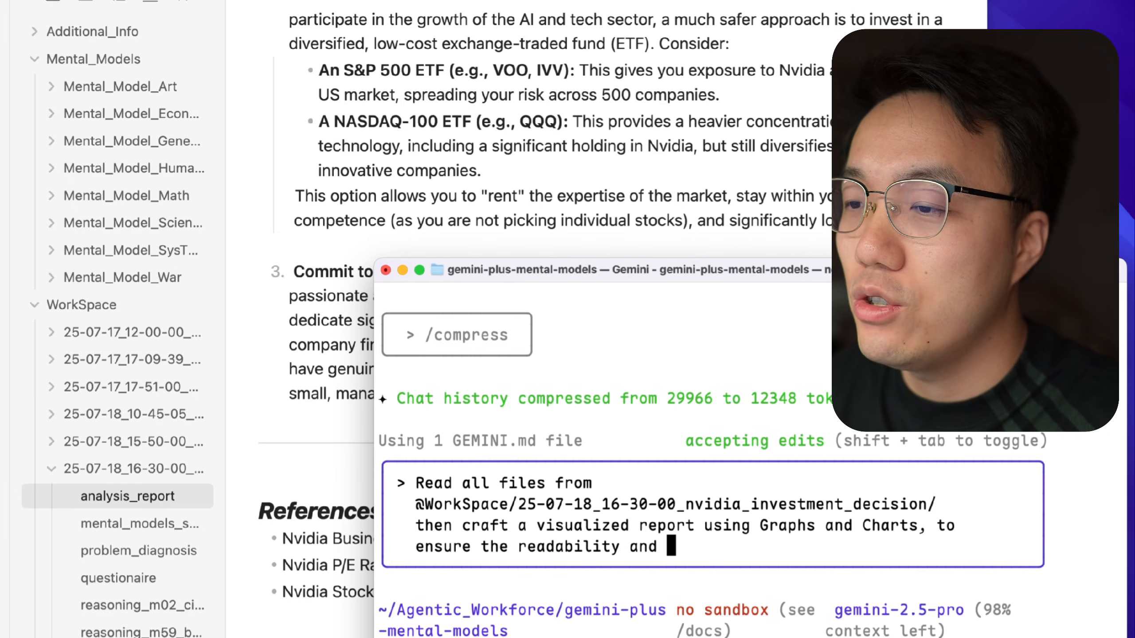
key("Backspace")
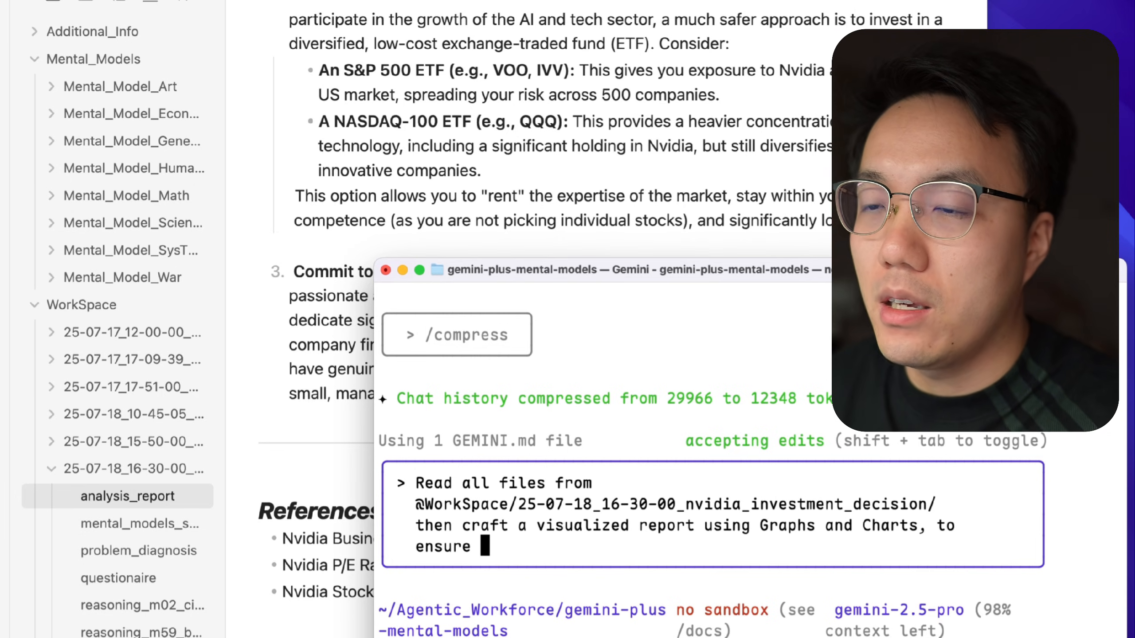
type("all the highlights can be under")
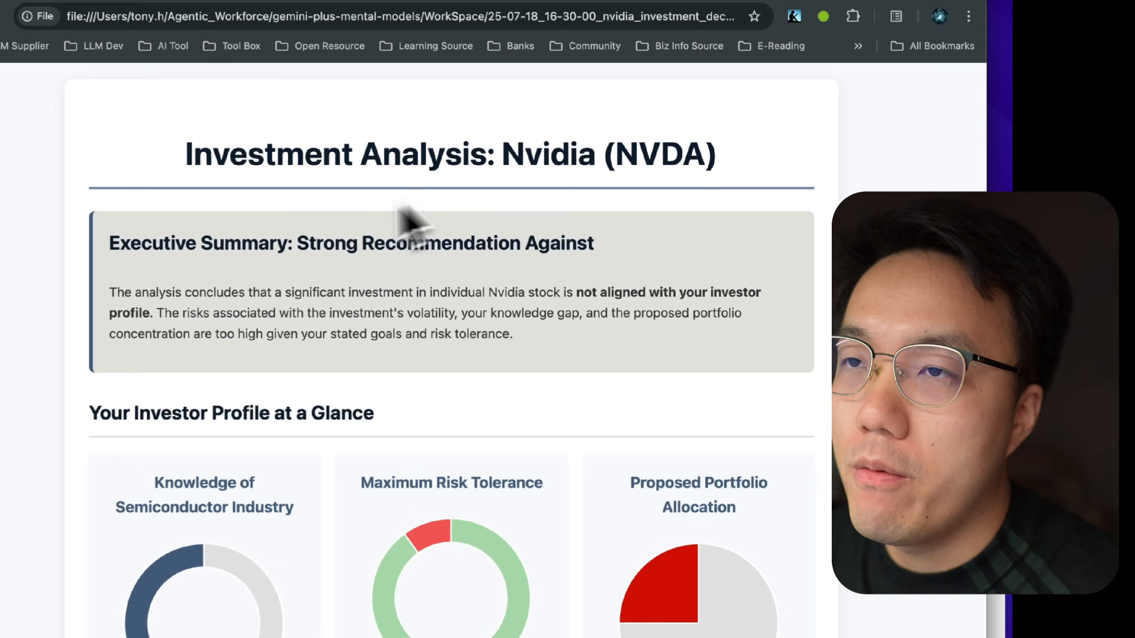
double_click(441, 243)
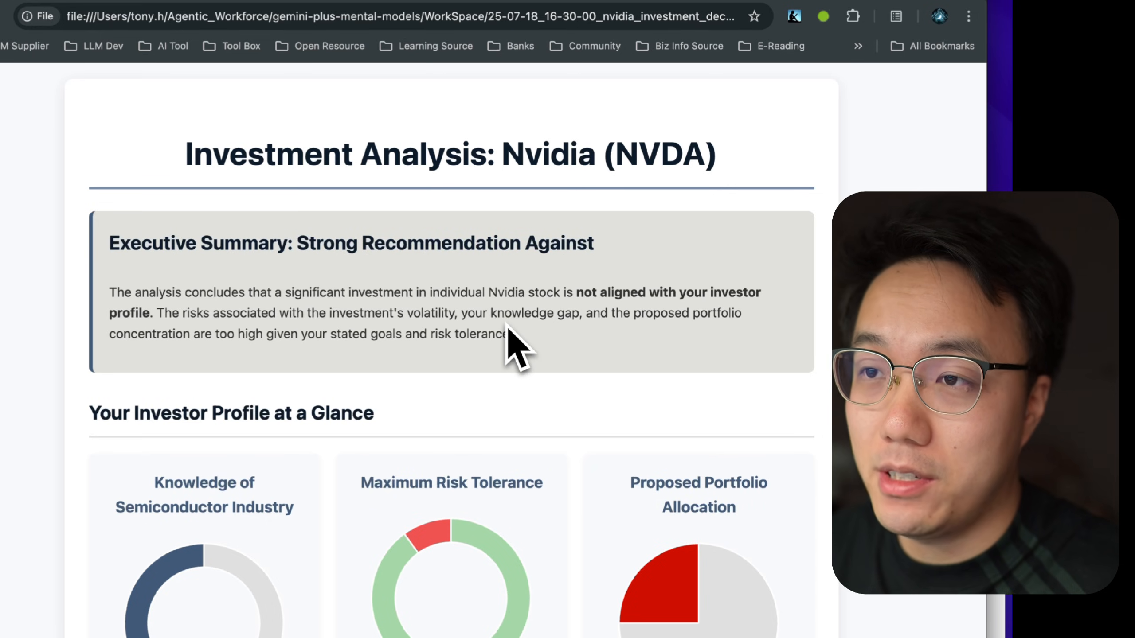
scroll("down", 3)
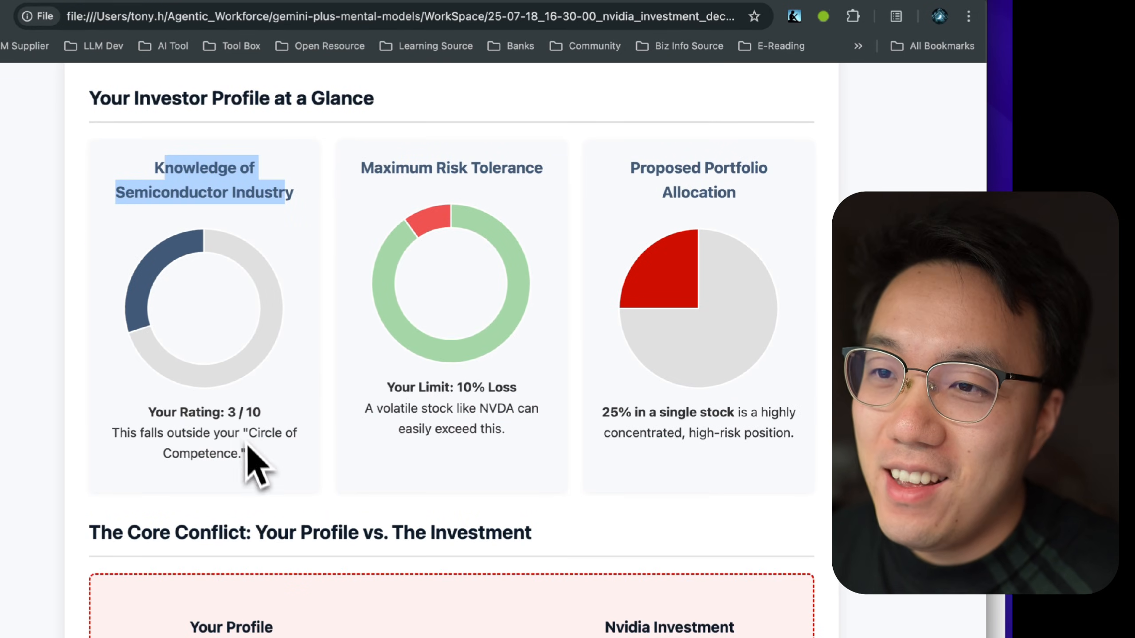
scroll("down", 3)
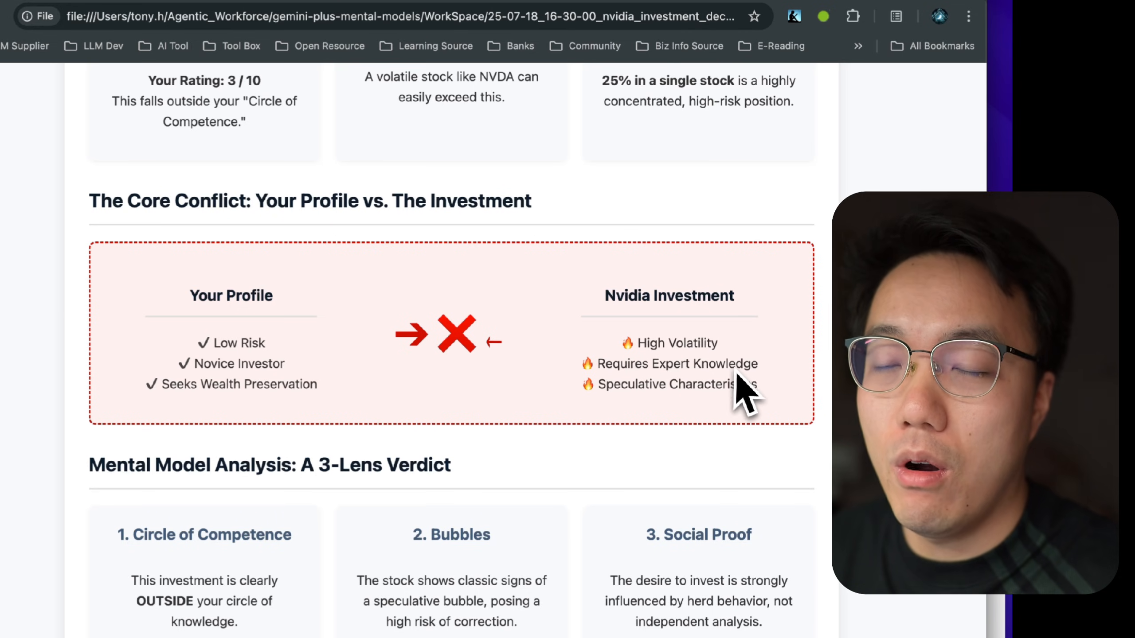
mouse_move(789, 416)
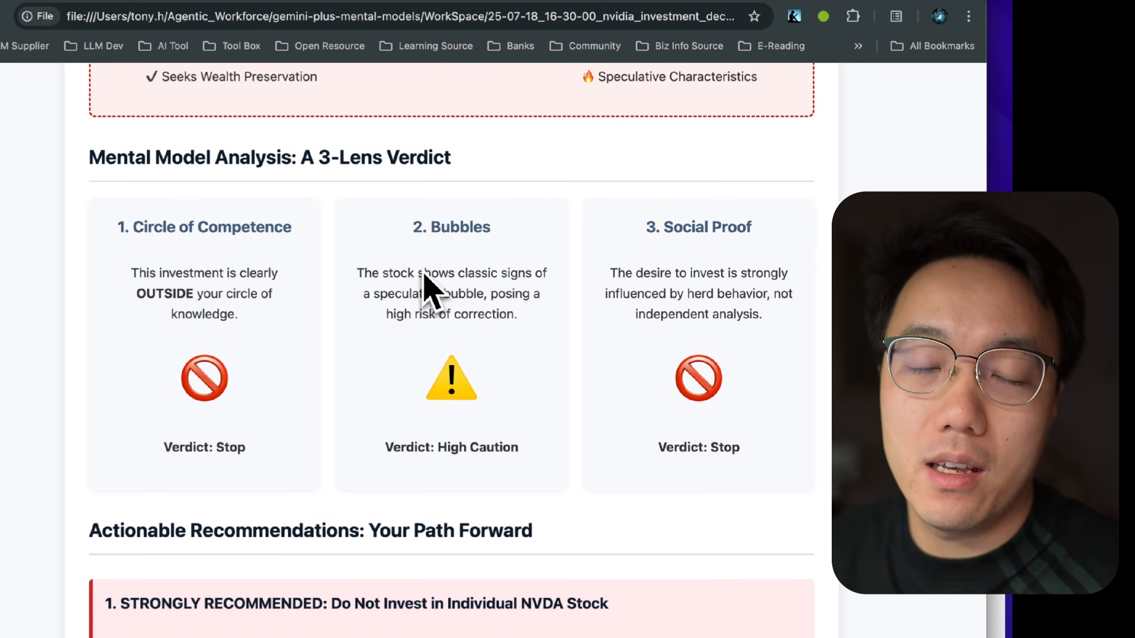
left_click_drag(357, 273, 498, 273)
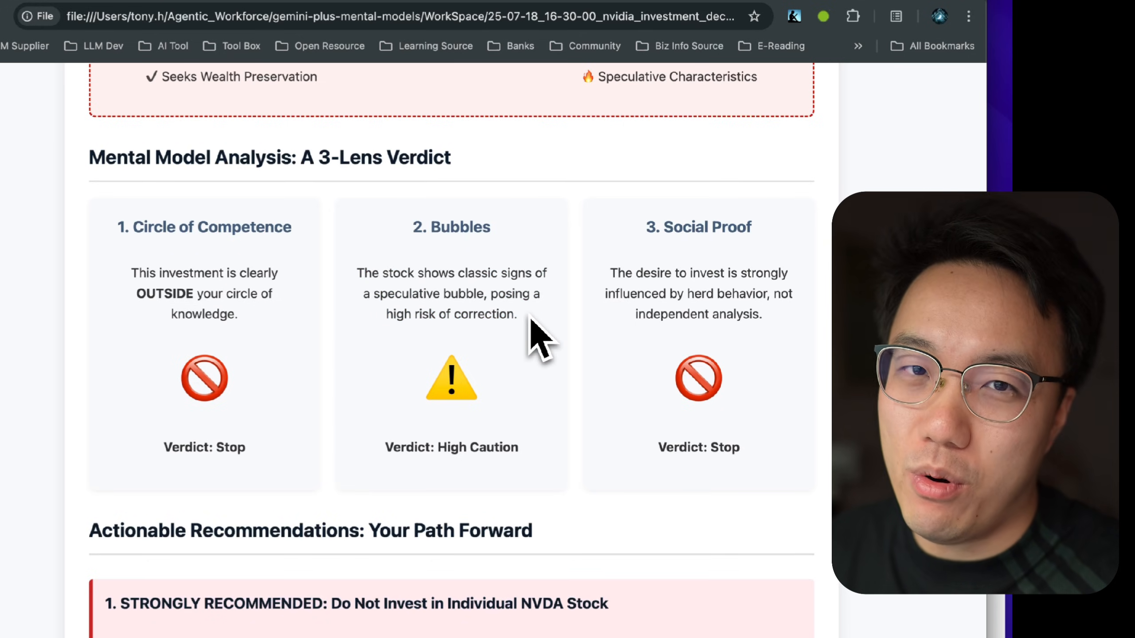
mouse_move(618, 297)
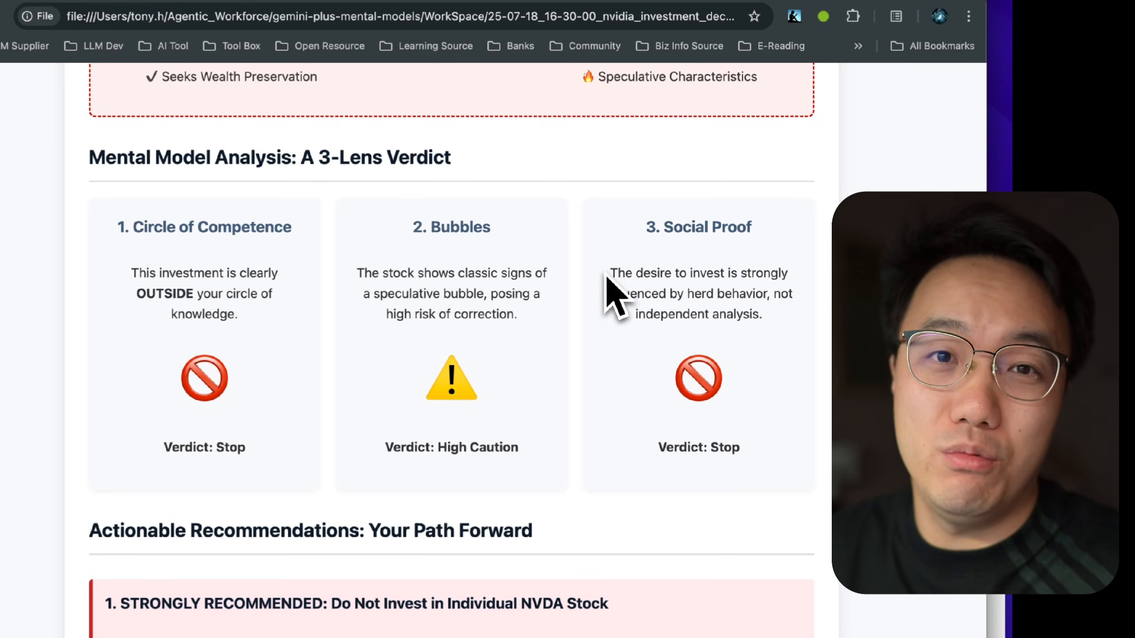
left_click_drag(610, 273, 759, 314)
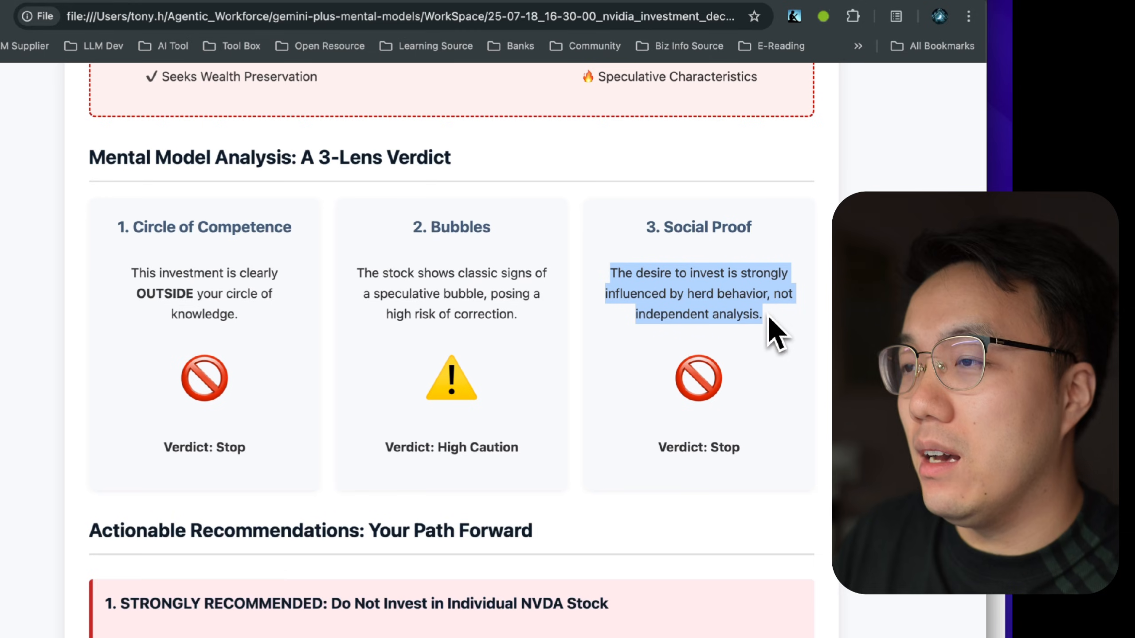
scroll("down", 3)
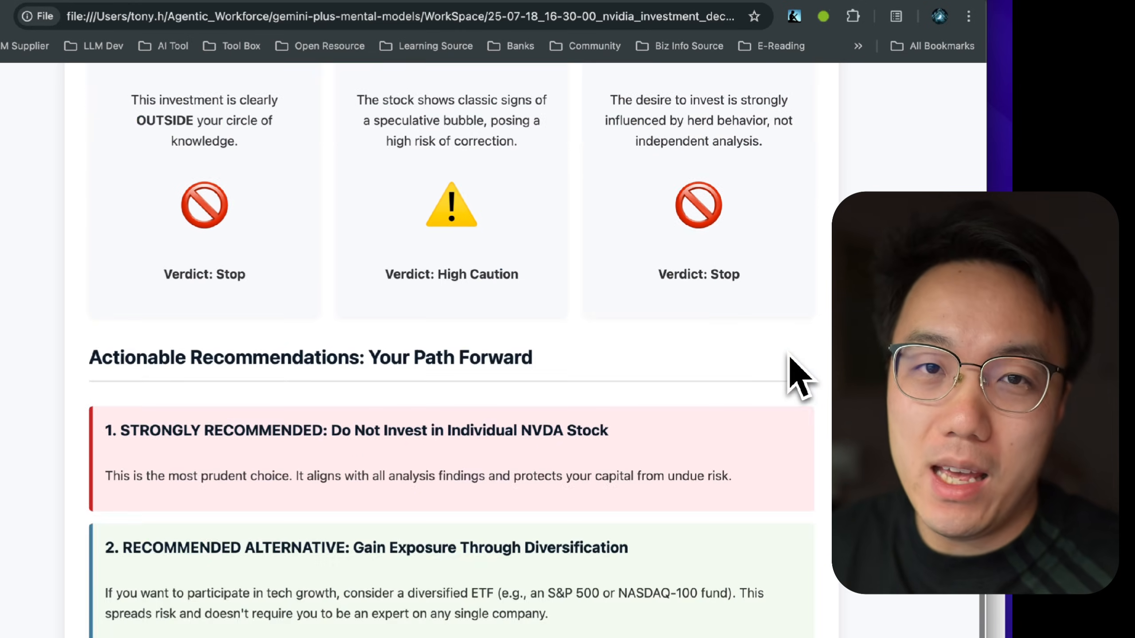
scroll("down", 3)
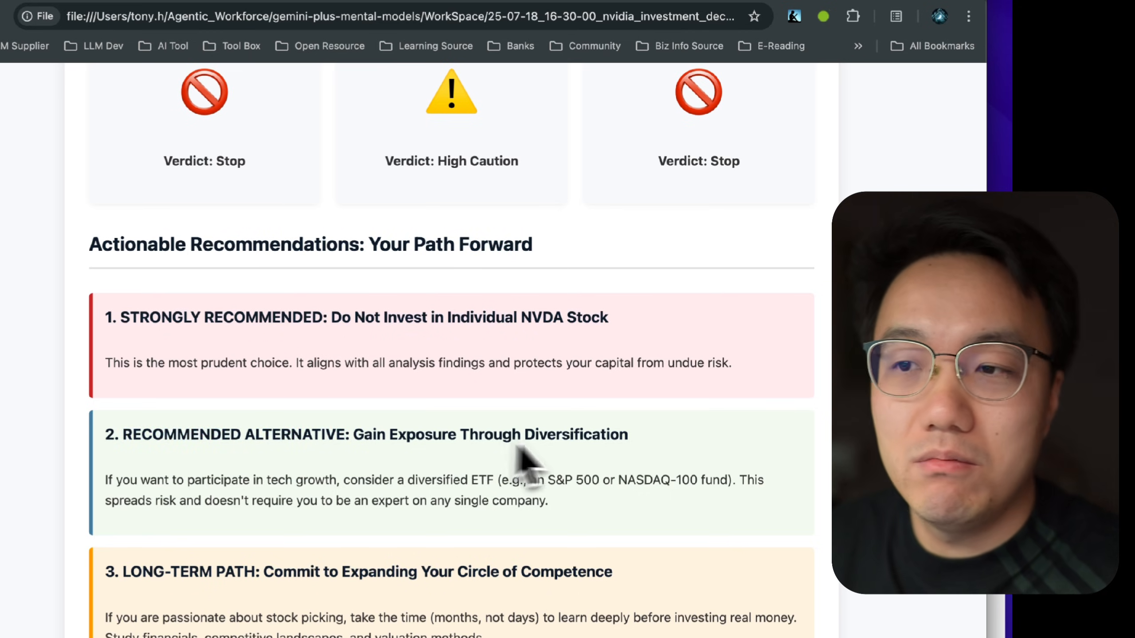
left_click_drag(389, 434, 628, 435)
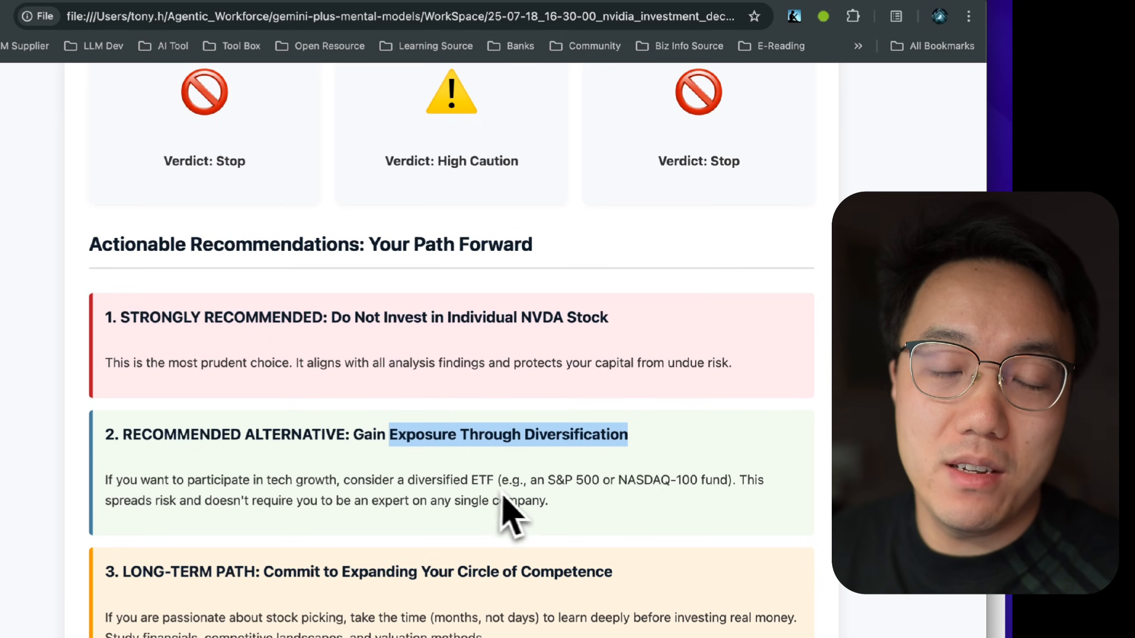